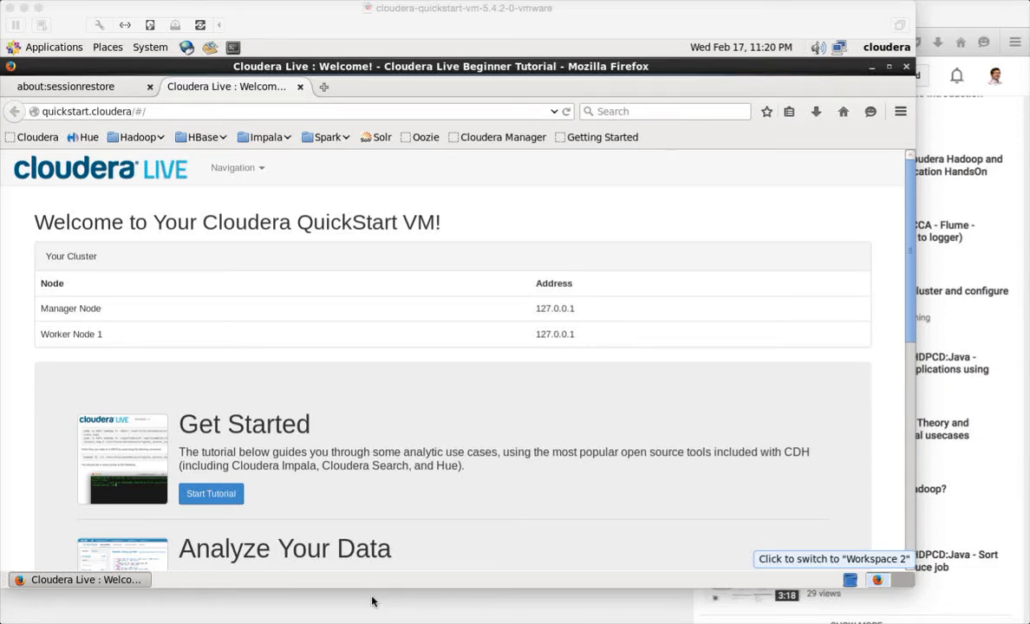
pyautogui.moveTo(607, 587)
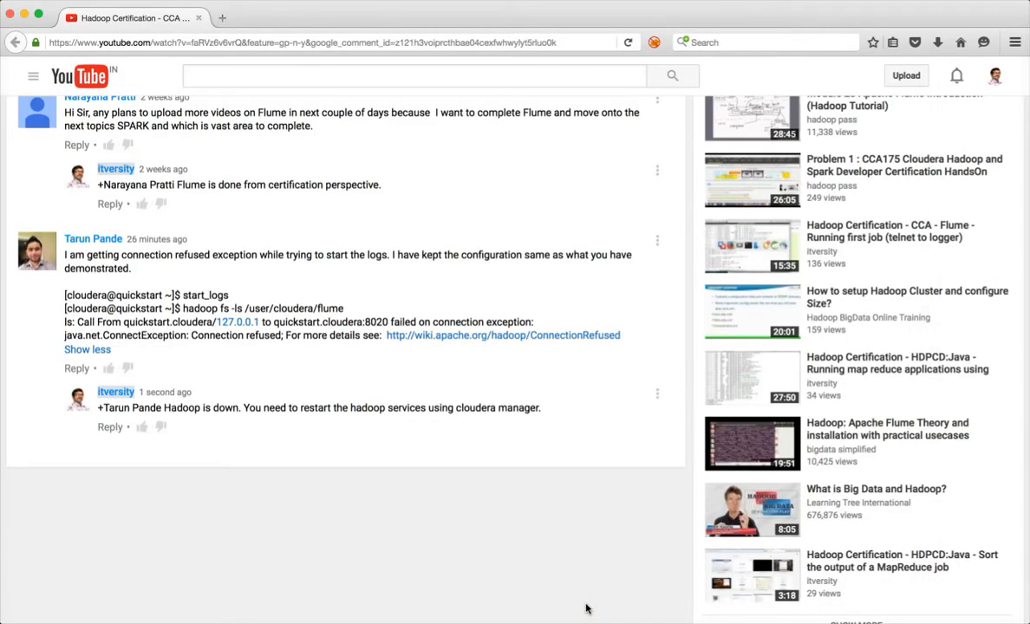
pyautogui.moveTo(547, 435)
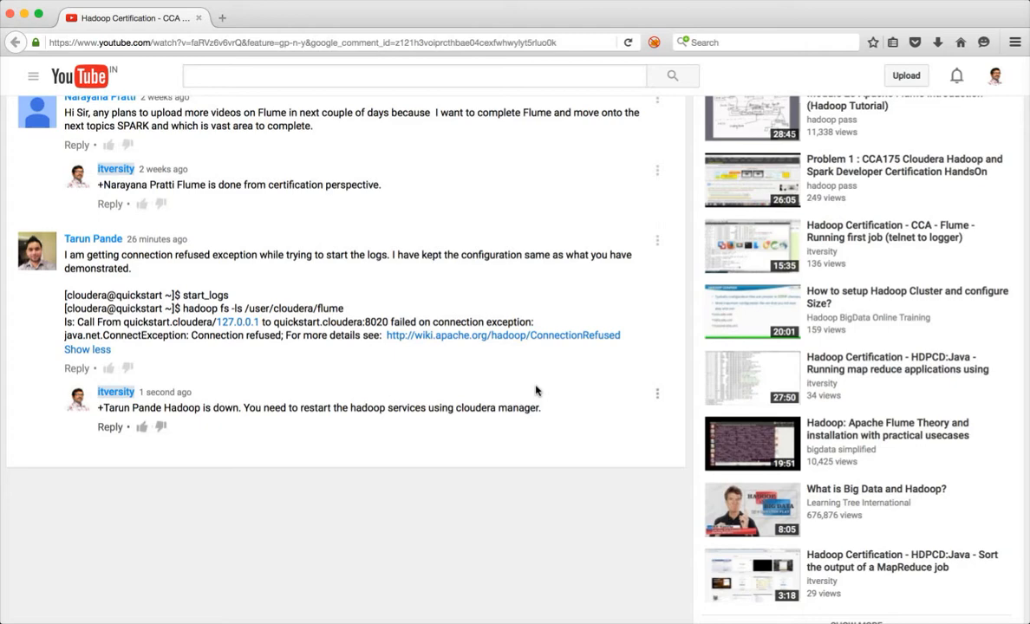
# Postpone the Firefox update prompt and open the Cloudera Manager bookmark
pyautogui.scroll(-3)
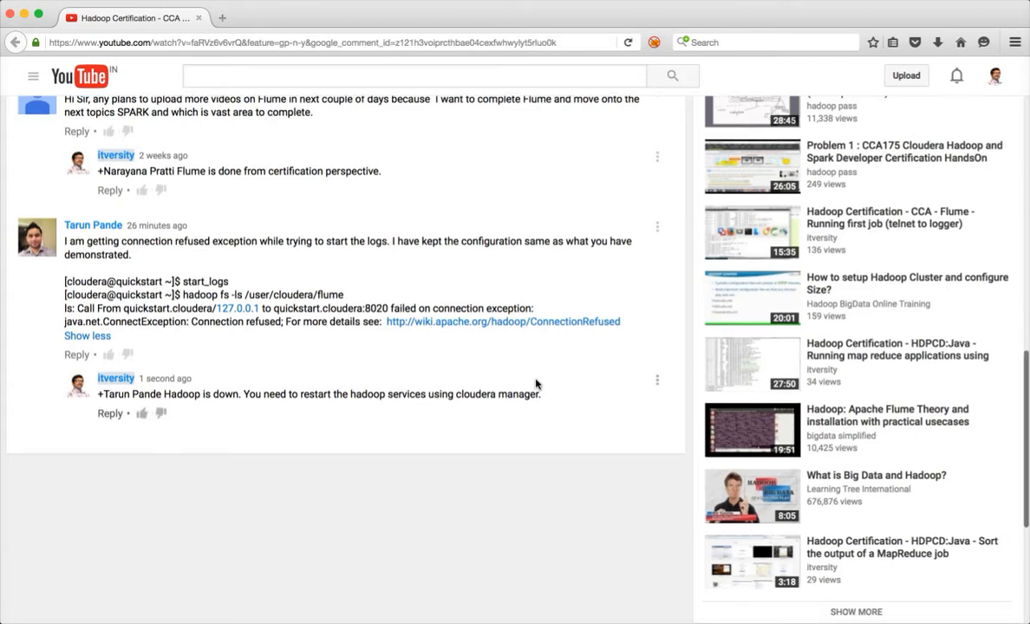
pyautogui.moveTo(309, 322)
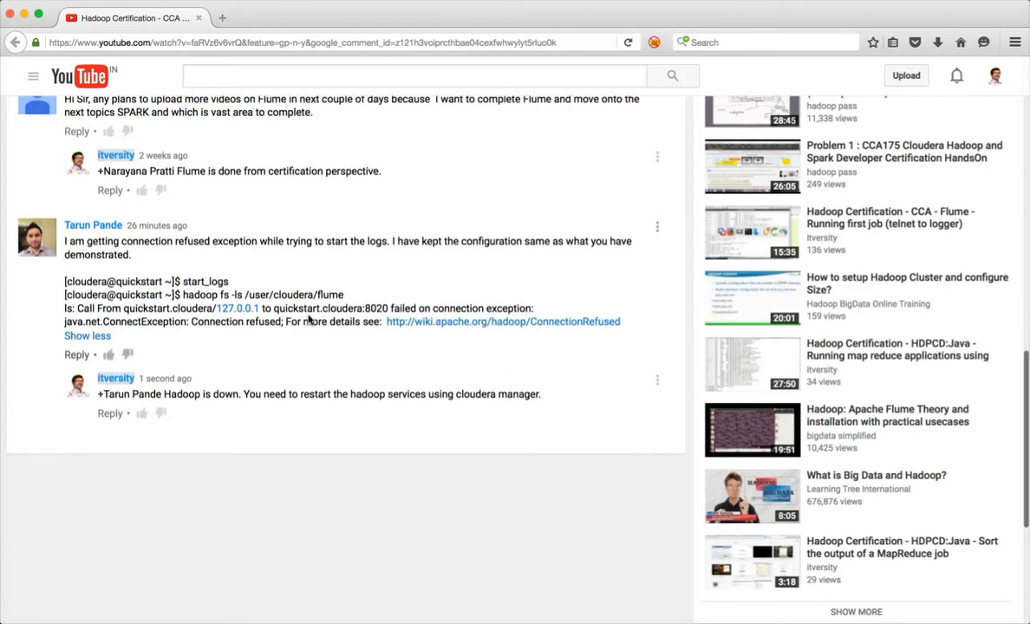
pyautogui.moveTo(271, 314)
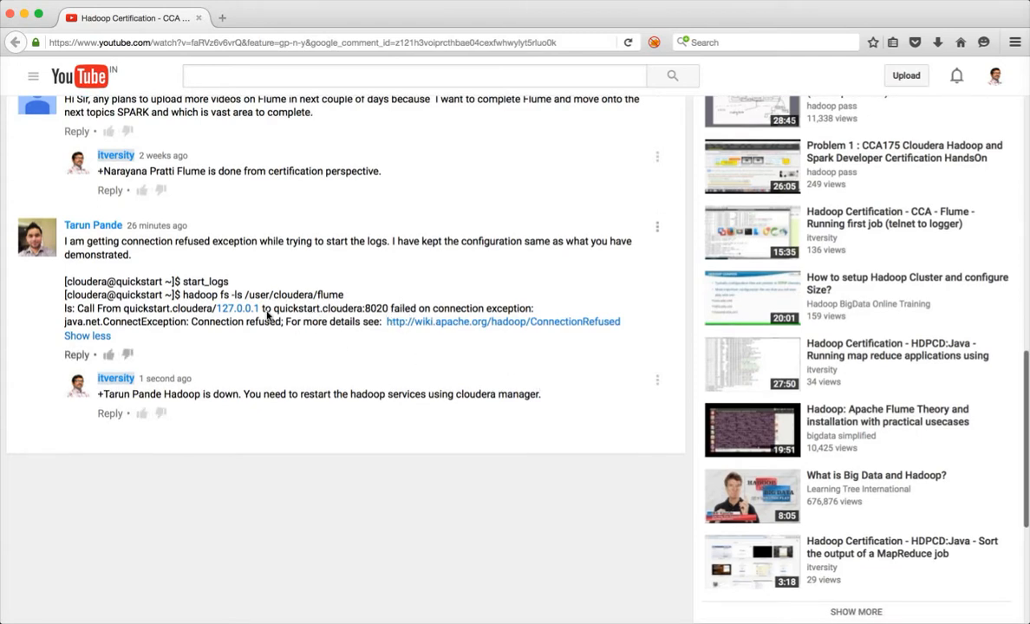
pyautogui.moveTo(260, 332)
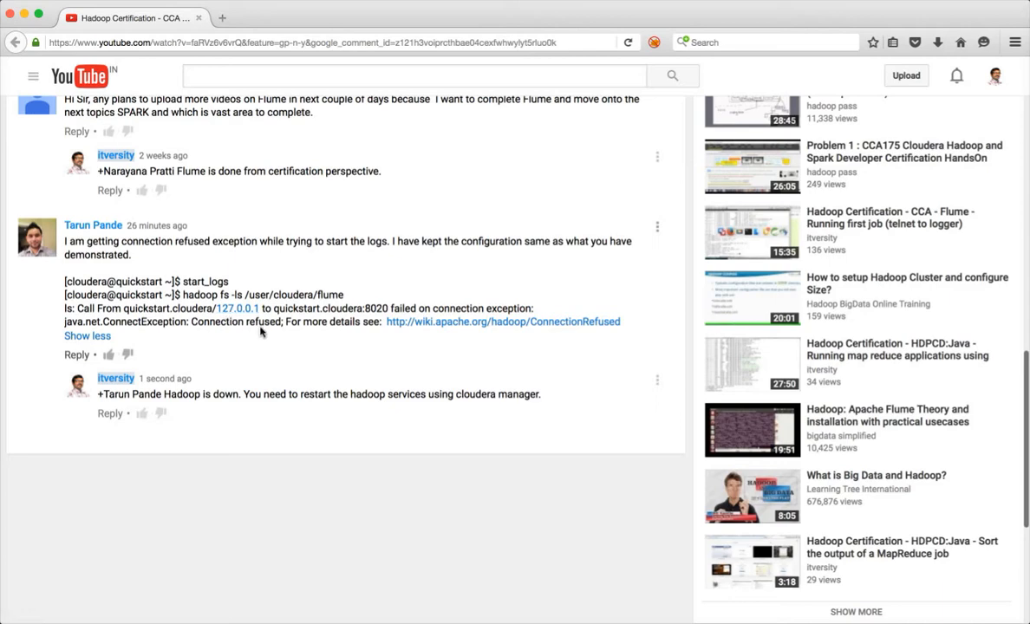
pyautogui.moveTo(150, 315)
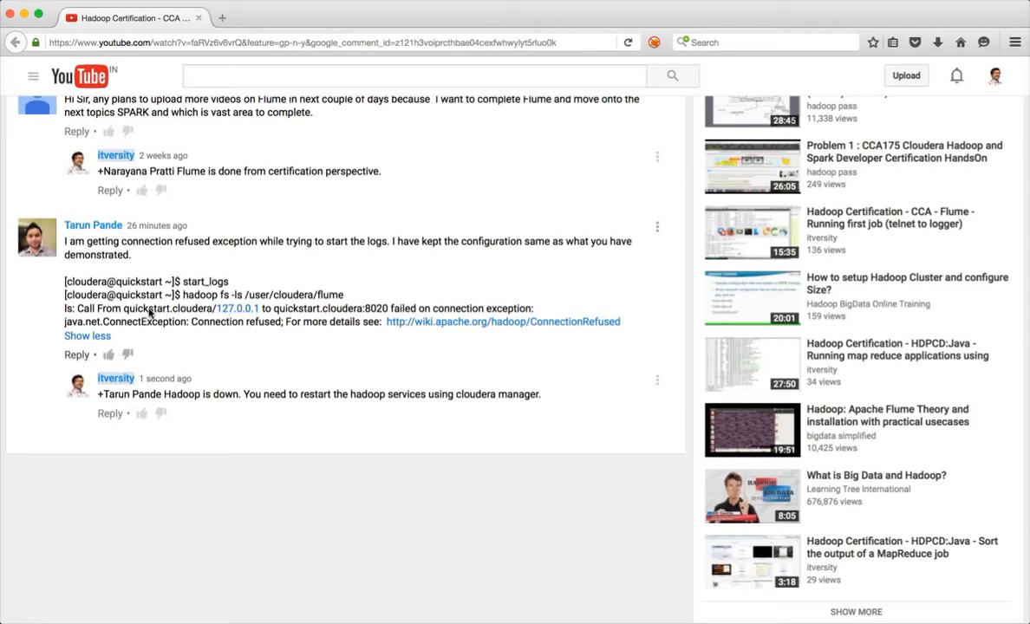
pyautogui.moveTo(303, 314)
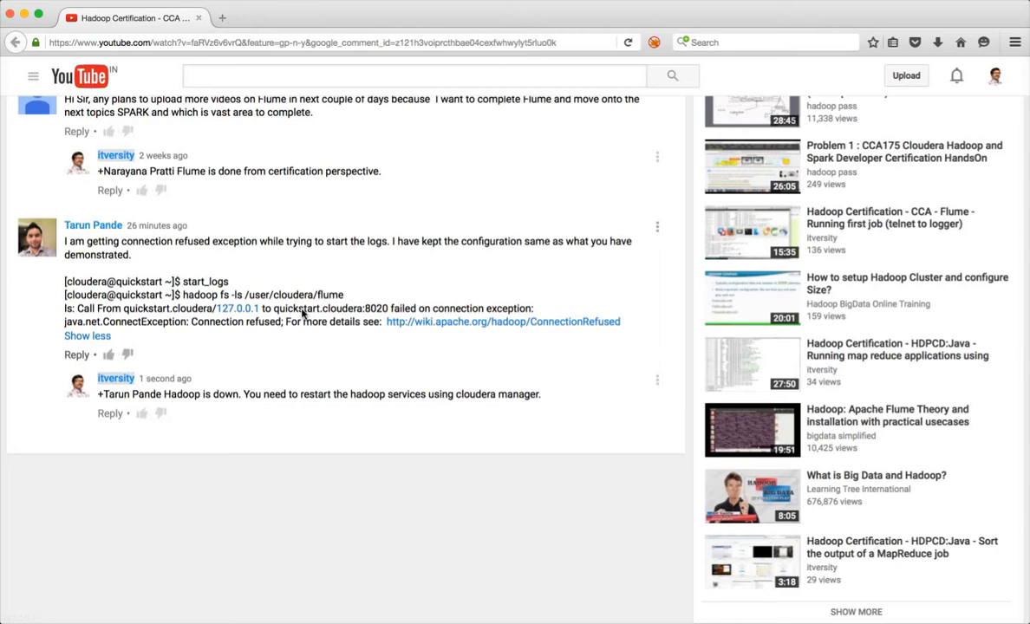
pyautogui.moveTo(276, 309)
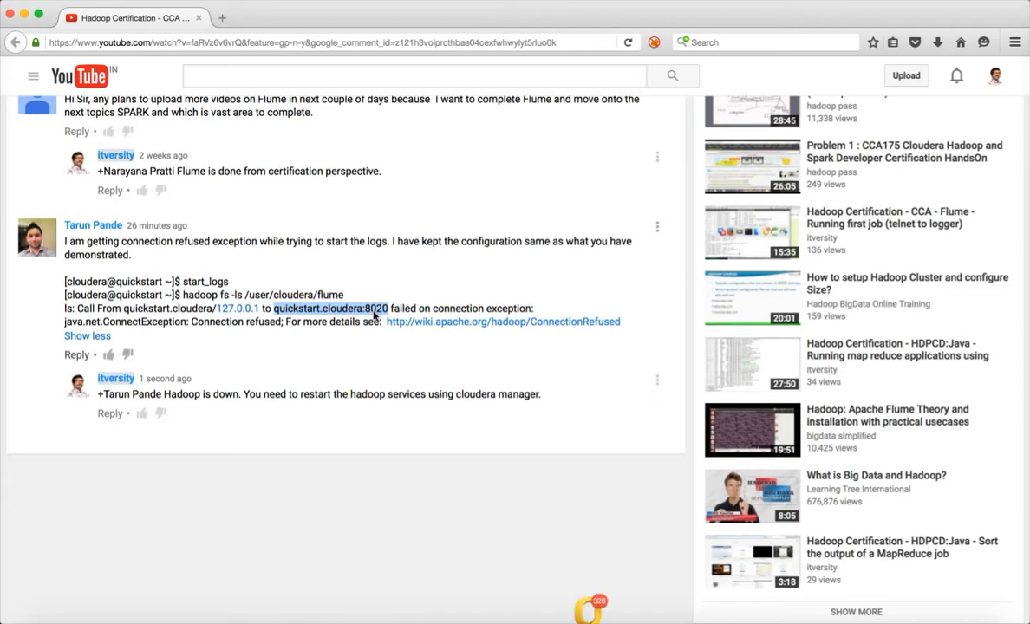
pyautogui.moveTo(356, 318)
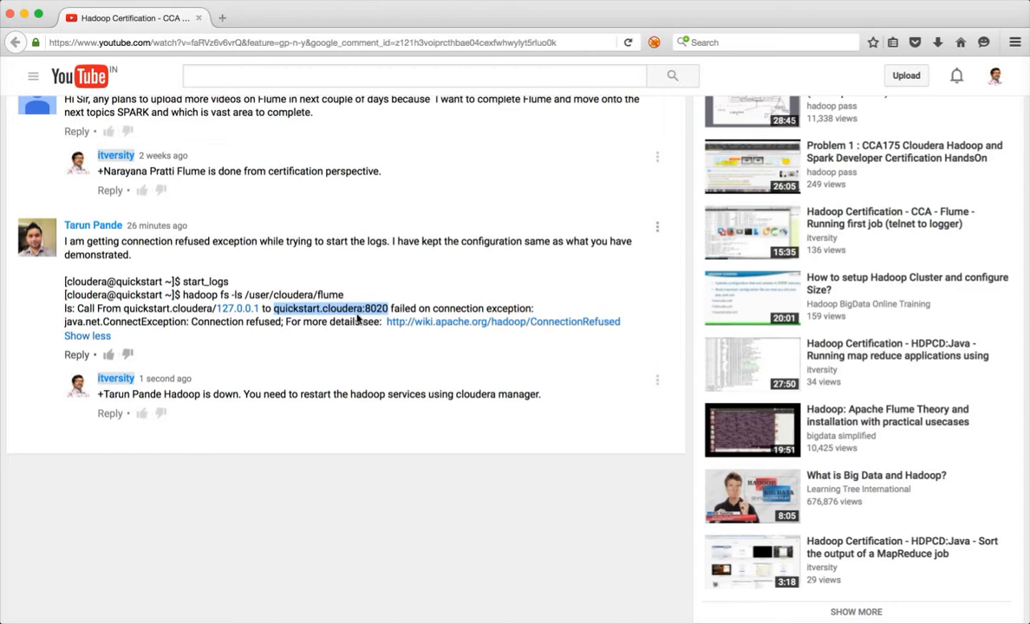
pyautogui.moveTo(351, 331)
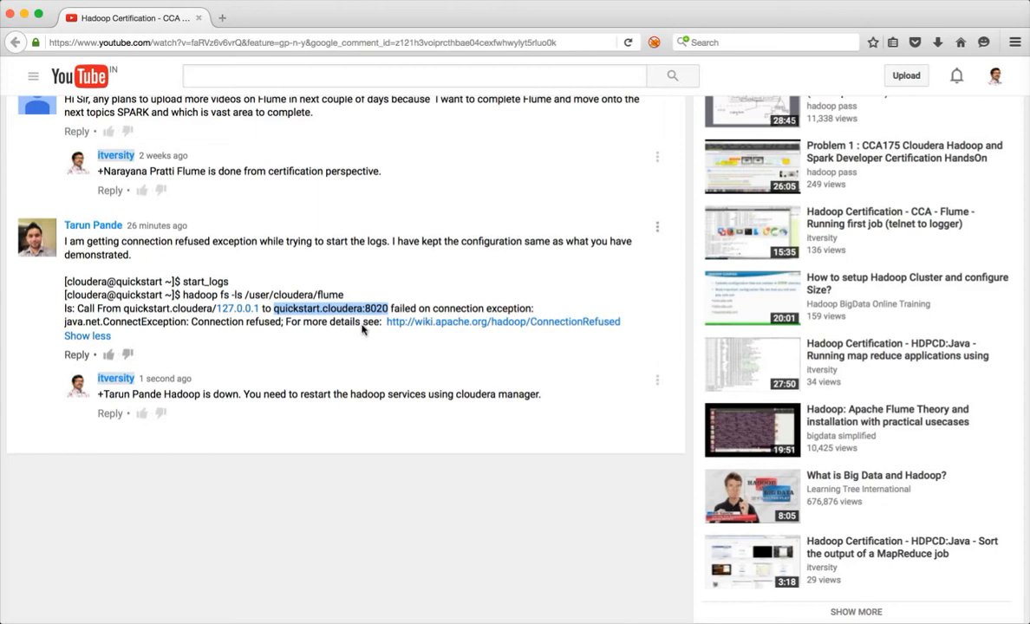
pyautogui.moveTo(421, 361)
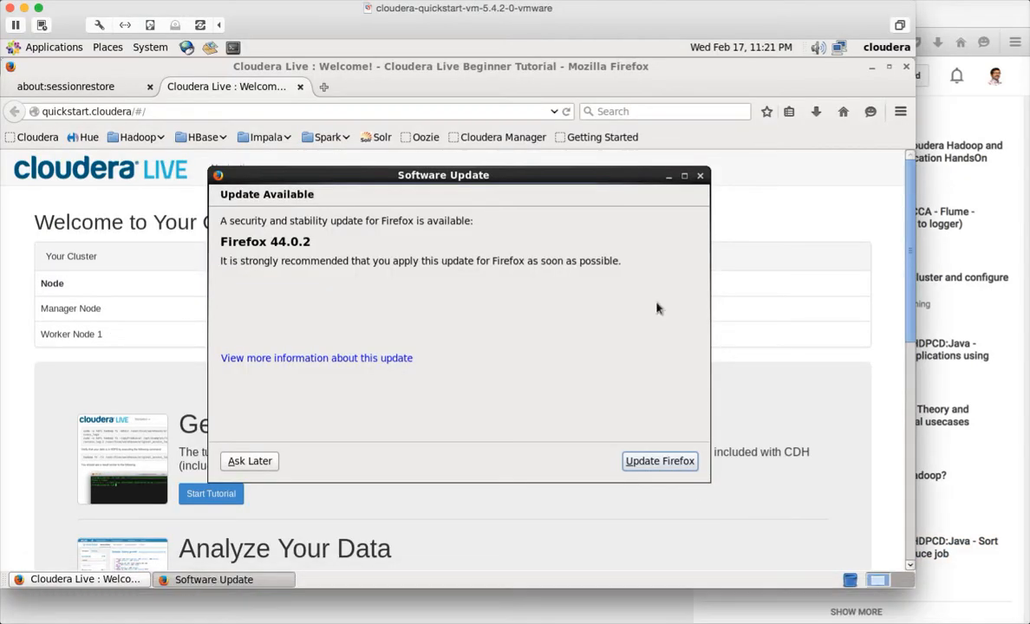
pyautogui.click(250, 460)
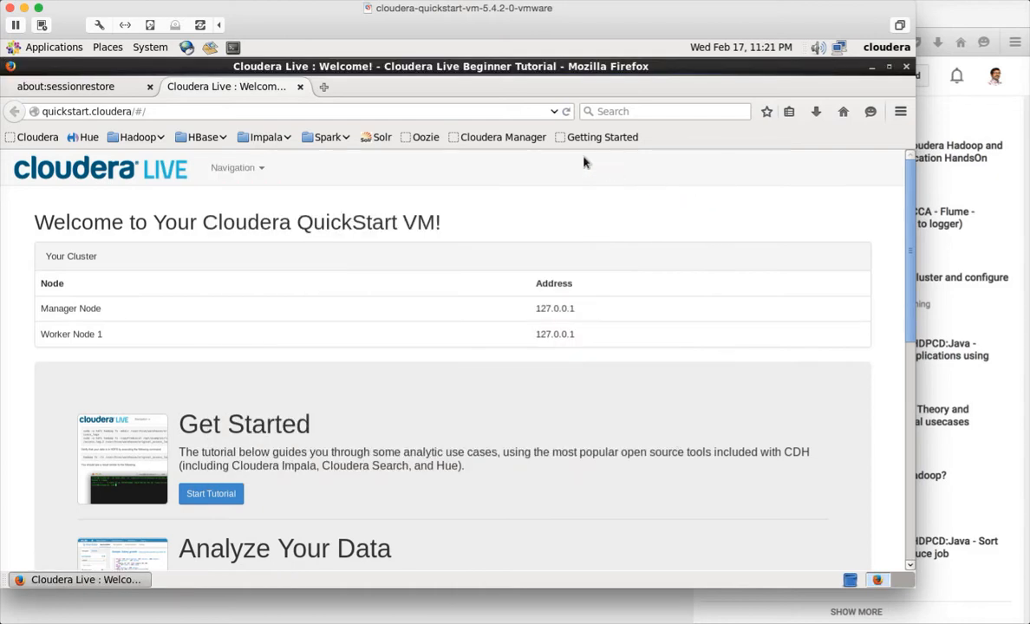
pyautogui.moveTo(503, 136)
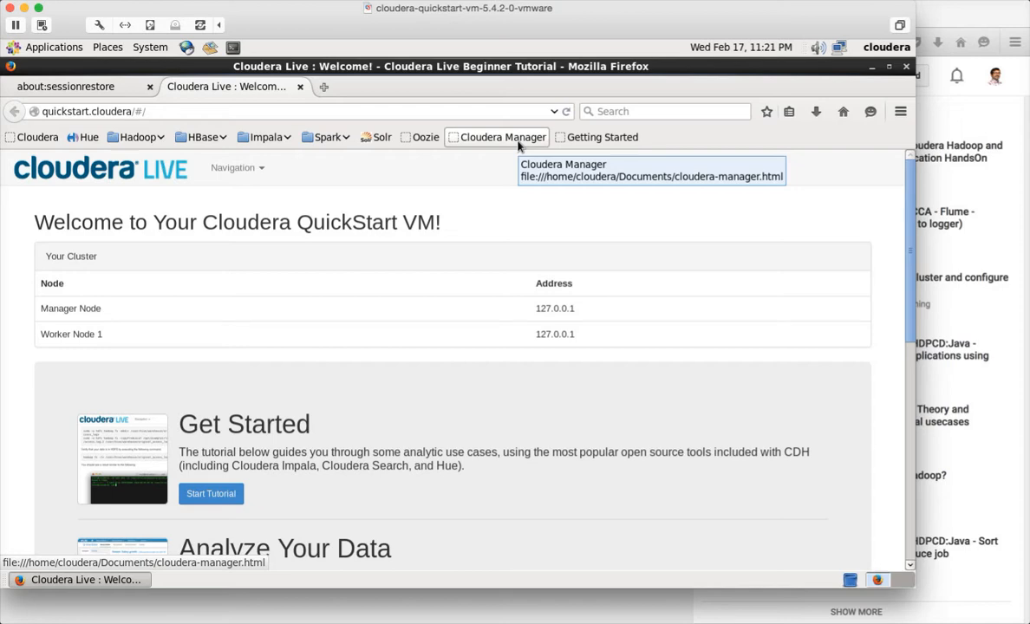
pyautogui.click(496, 137)
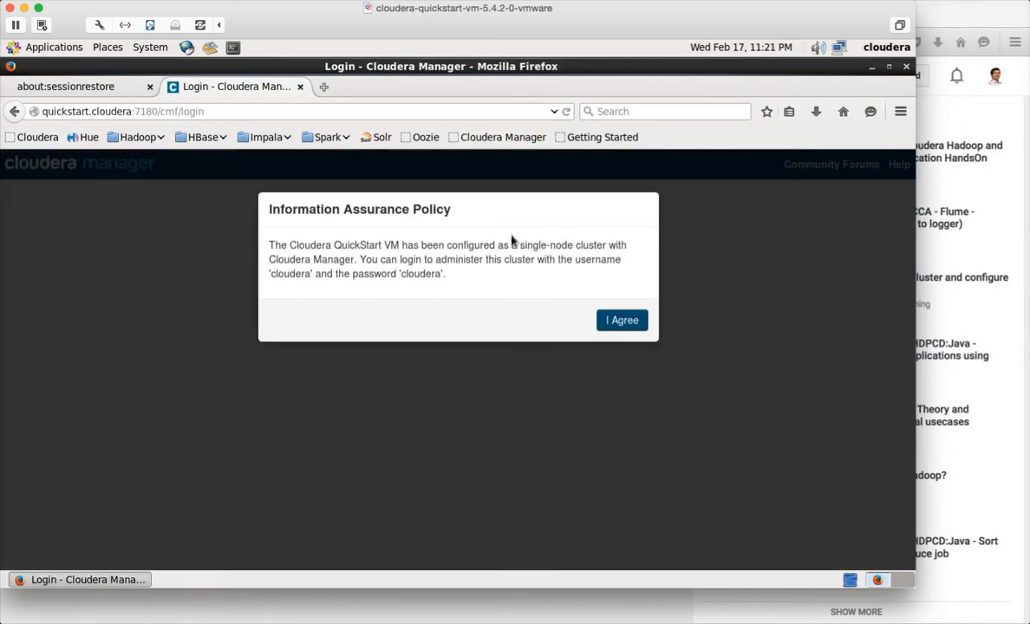
# Accept the policy and log in with the prefilled cloudera credentials
pyautogui.click(621, 320)
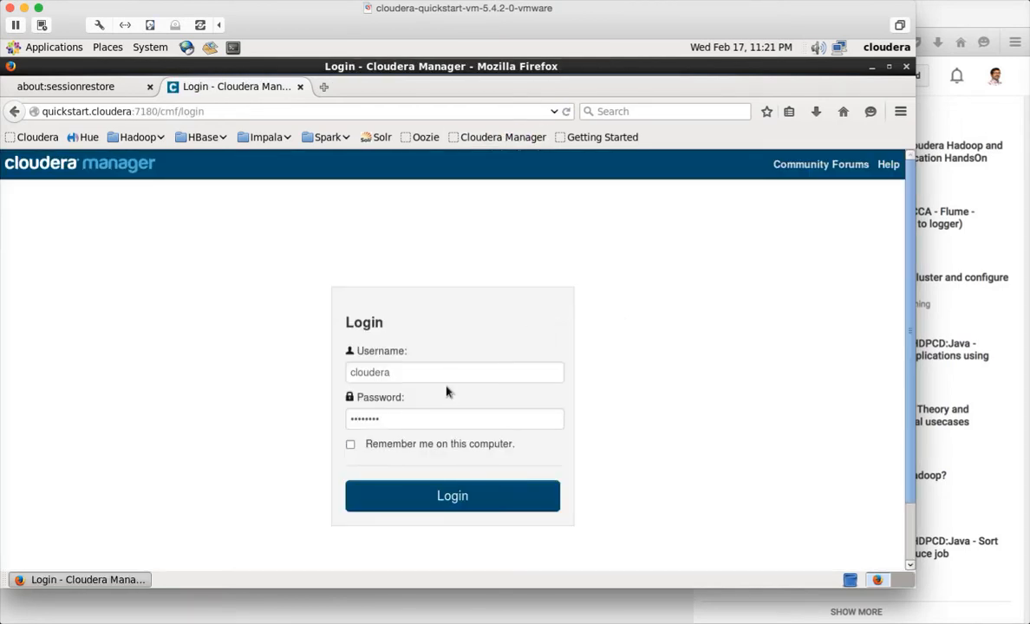
pyautogui.moveTo(451, 506)
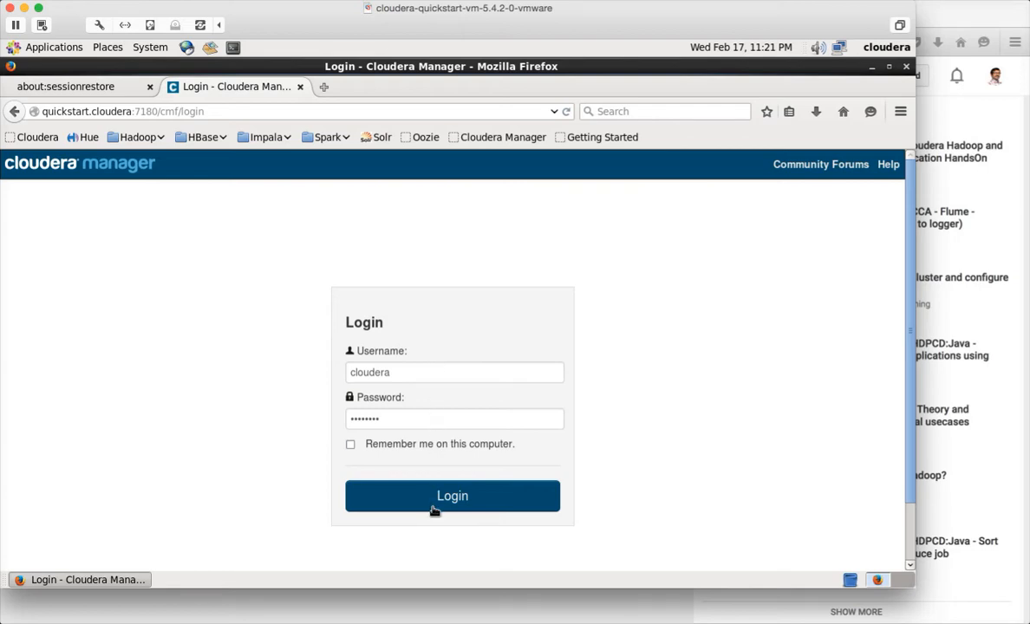
pyautogui.click(452, 495)
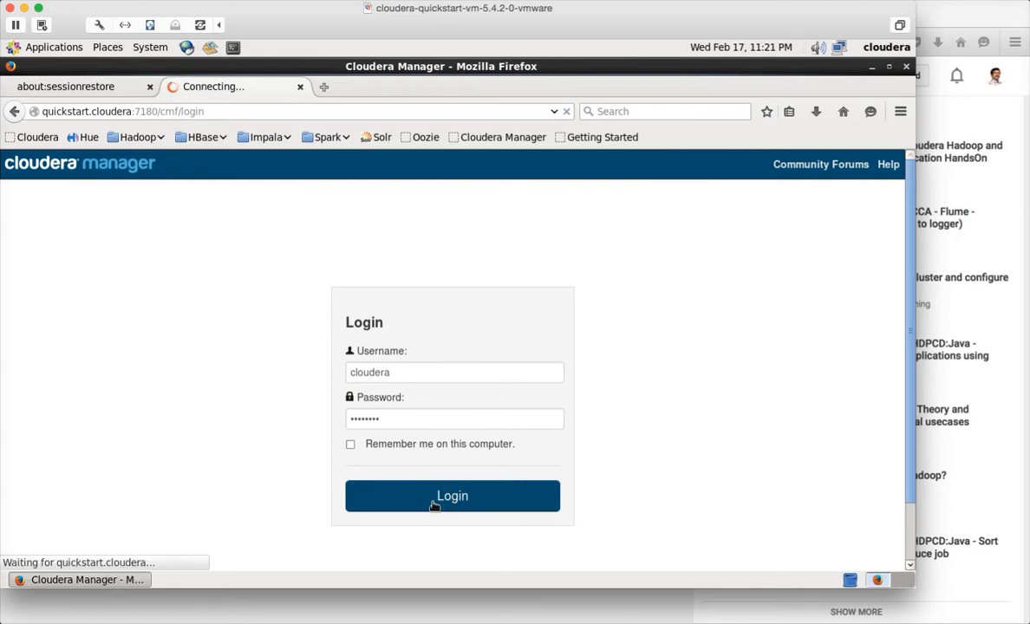
pyautogui.click(451, 495)
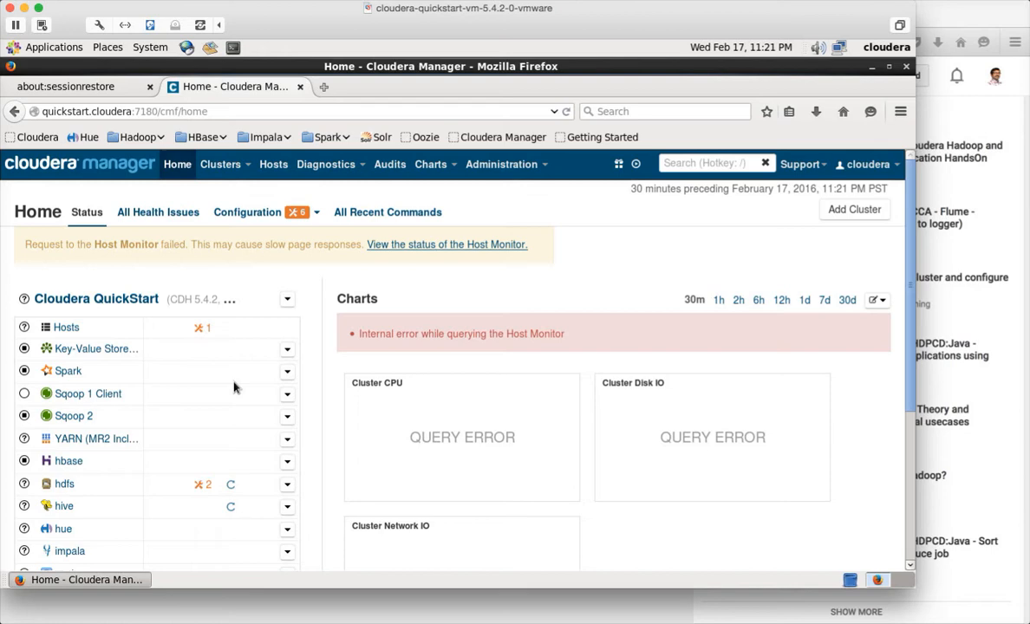
pyautogui.scroll(-3)
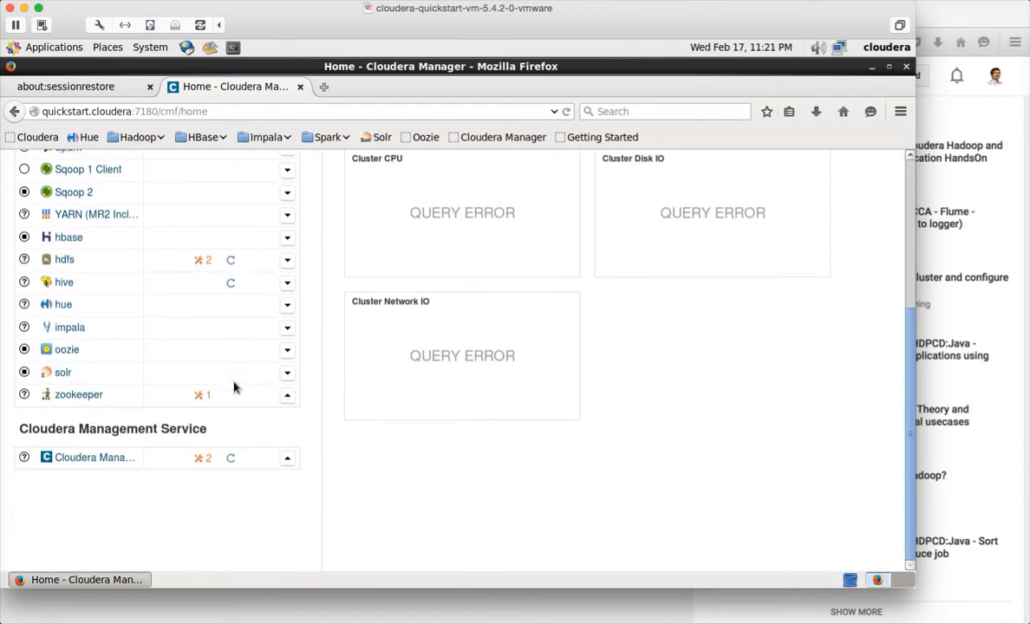
pyautogui.scroll(3)
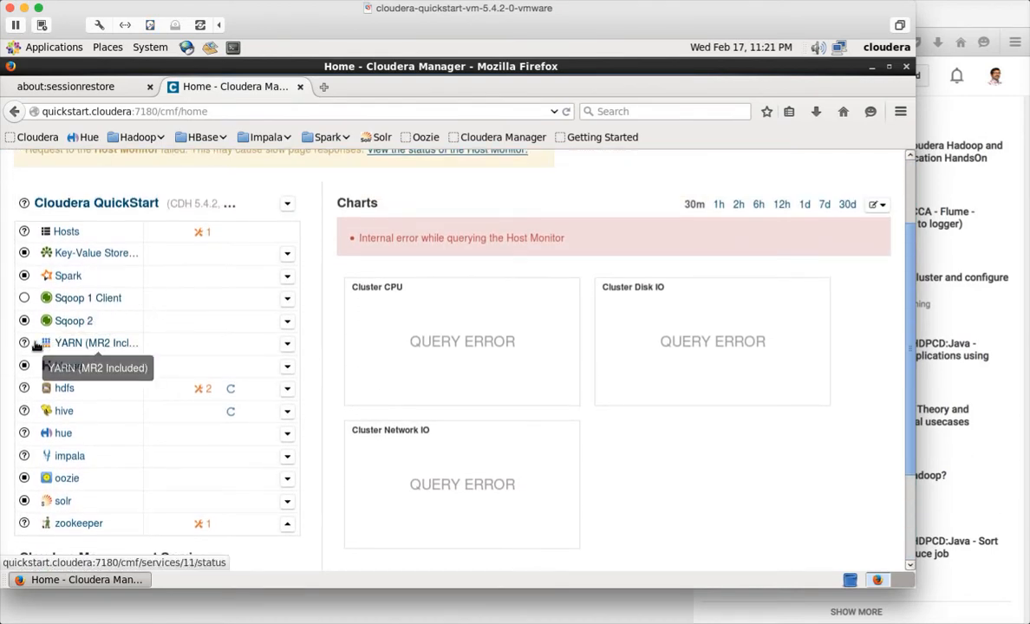
pyautogui.scroll(3)
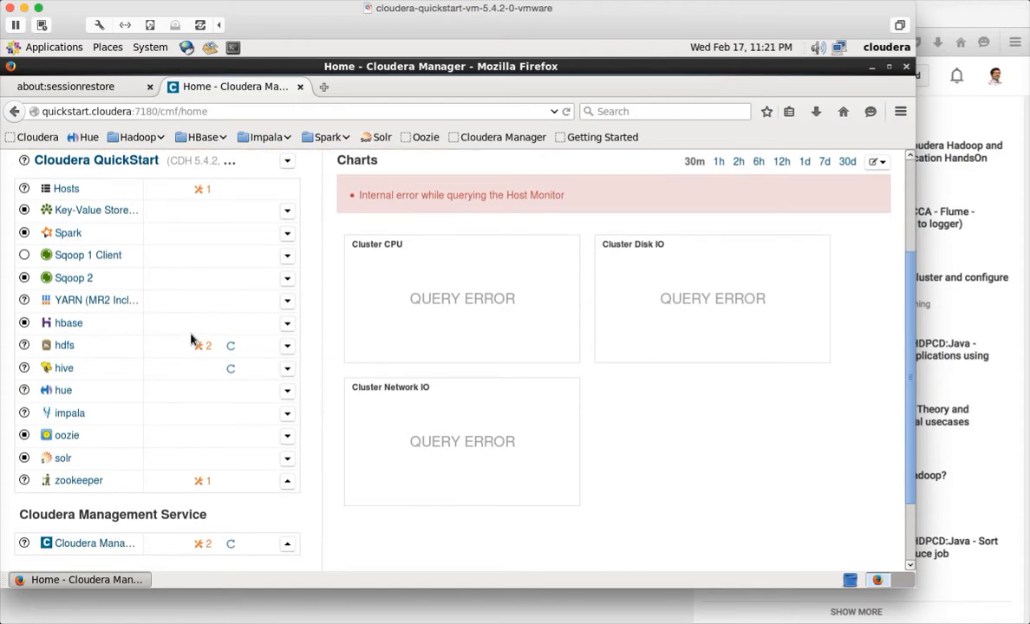
pyautogui.scroll(-3)
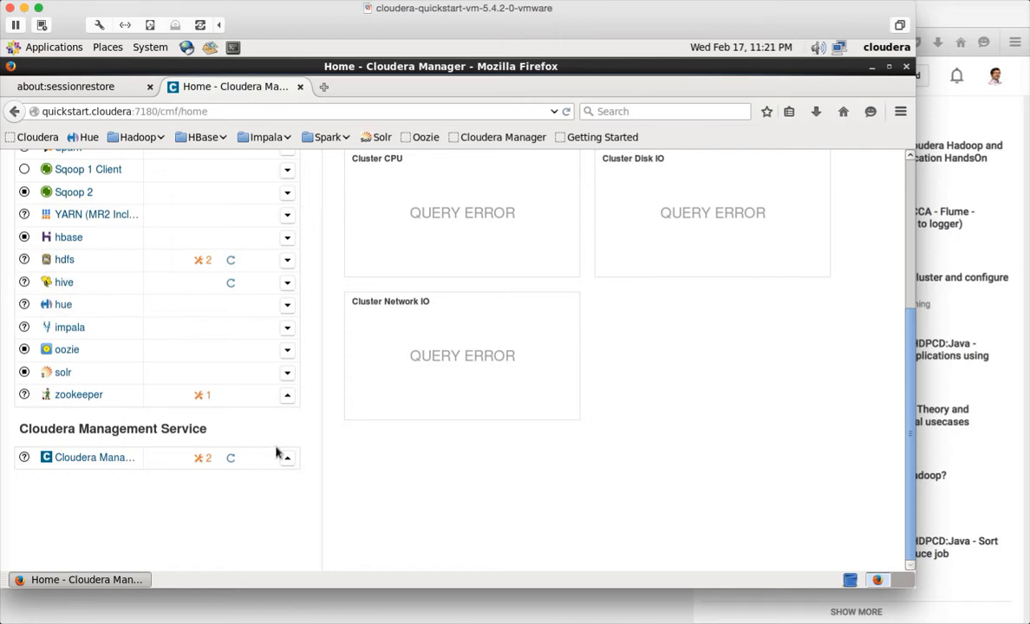
pyautogui.click(287, 458)
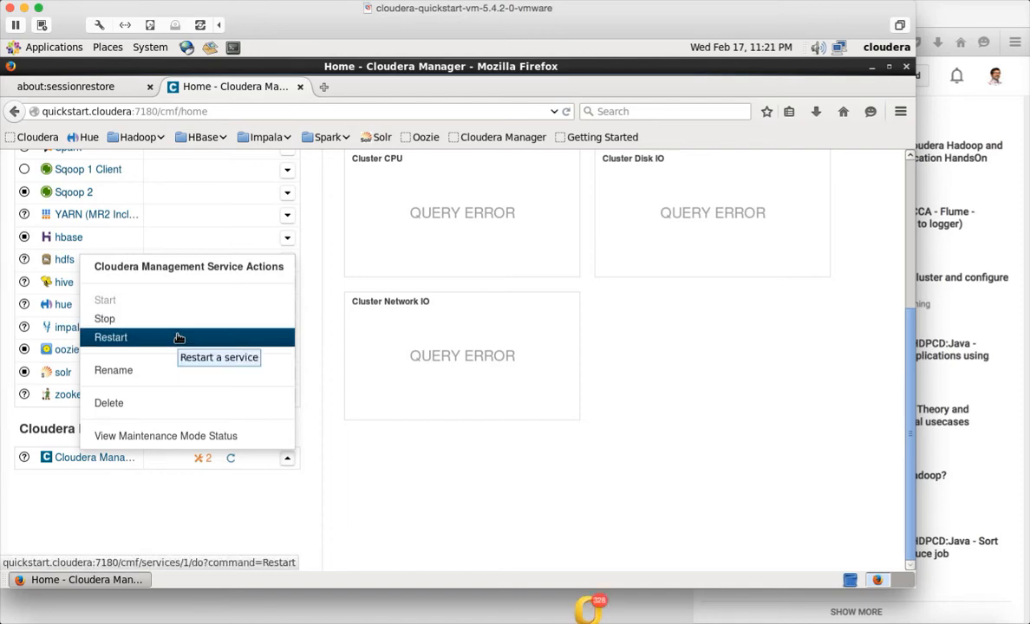
pyautogui.click(110, 337)
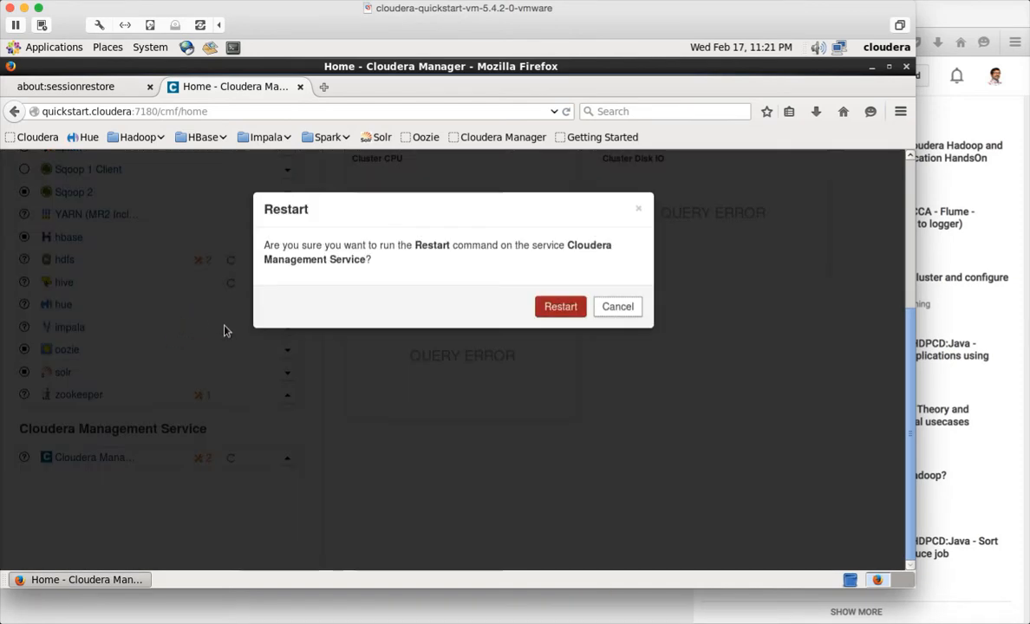
pyautogui.click(559, 306)
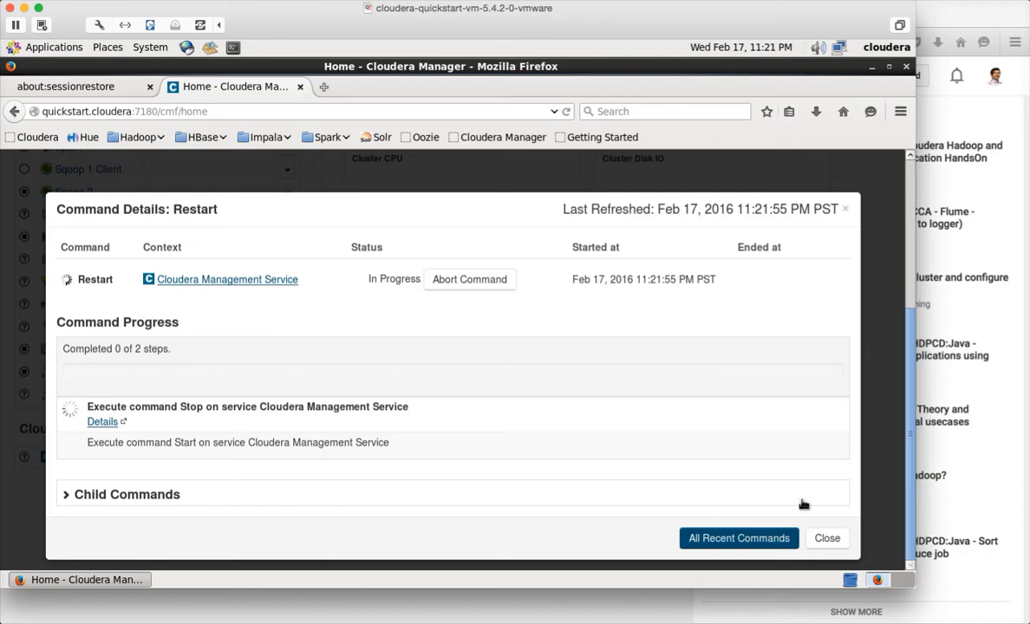
pyautogui.click(825, 537)
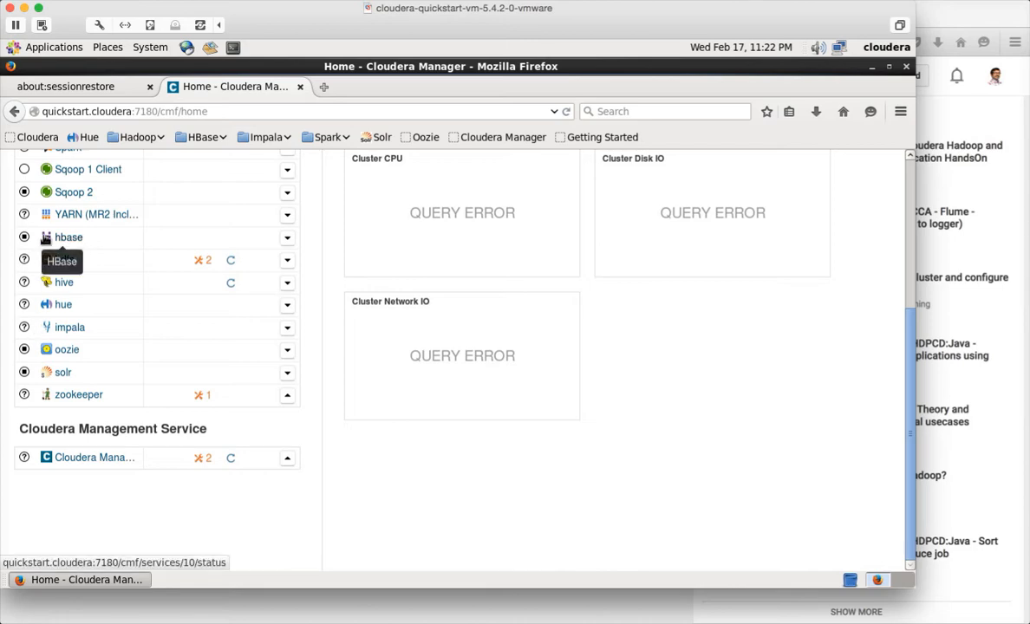
# Scroll through the hdfs status page to review its roles' health and chart errors
pyautogui.scroll(3)
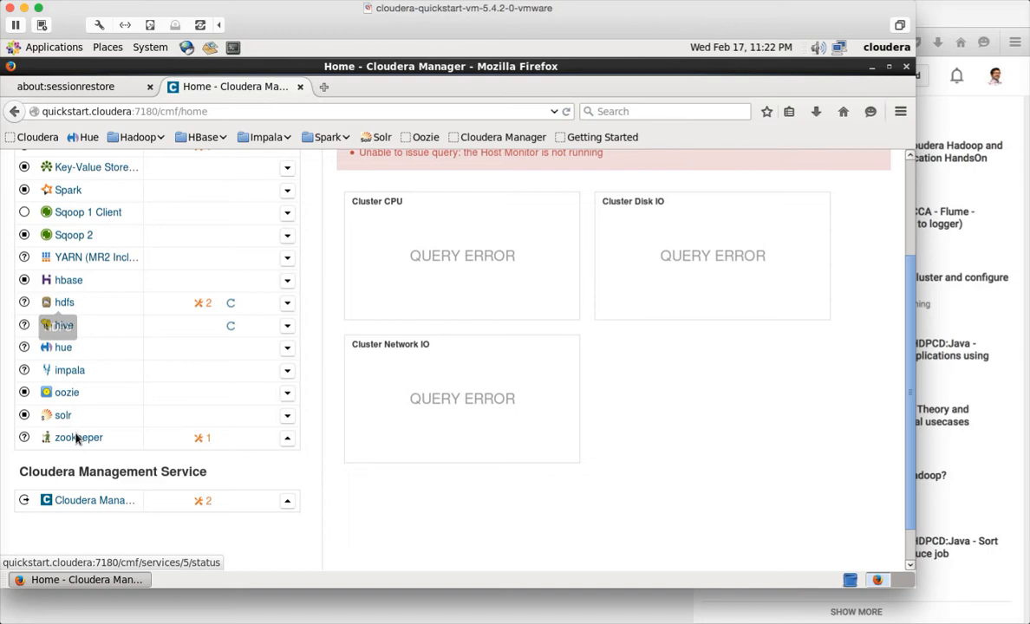
pyautogui.moveTo(65, 301)
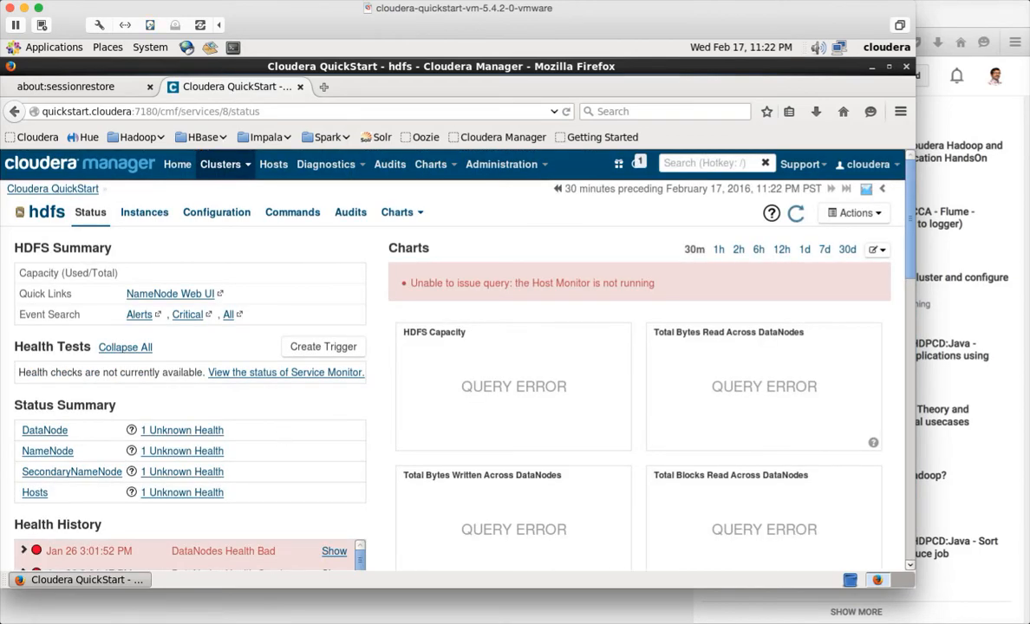
pyautogui.moveTo(338, 526)
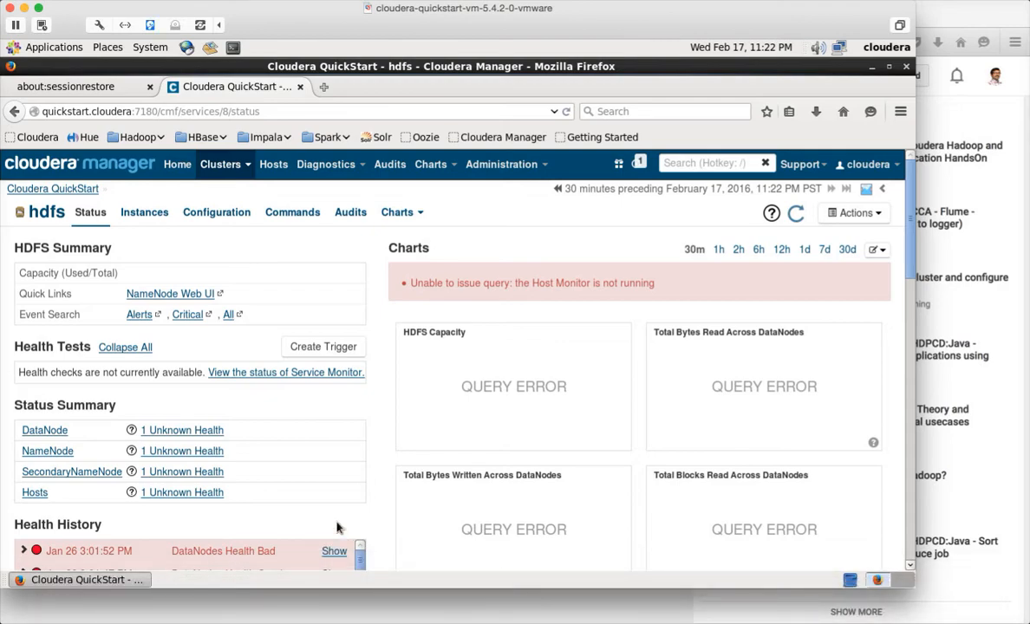
pyautogui.moveTo(233, 314)
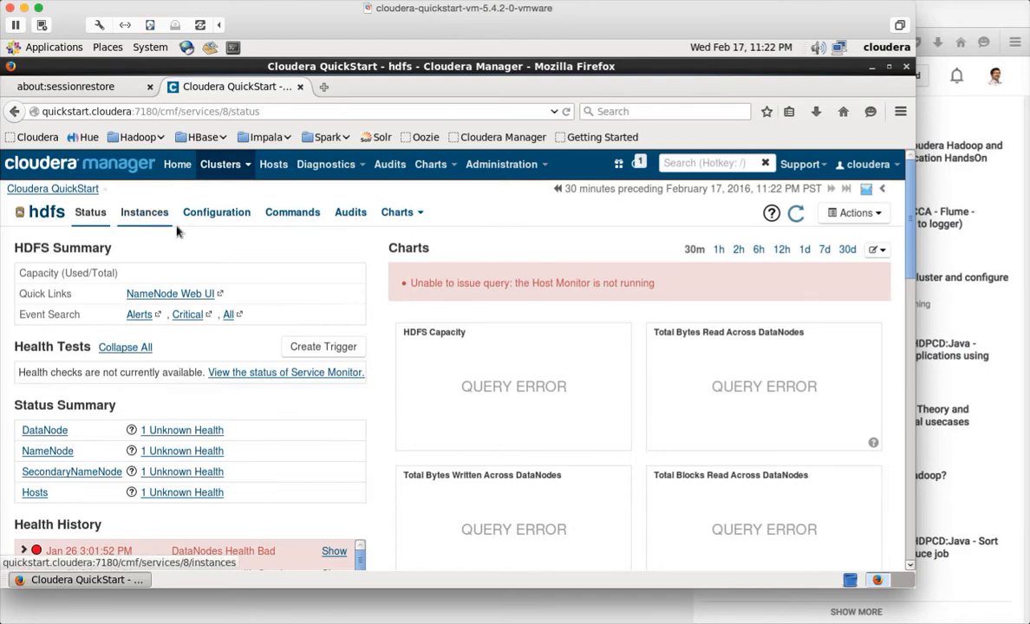
pyautogui.moveTo(314, 288)
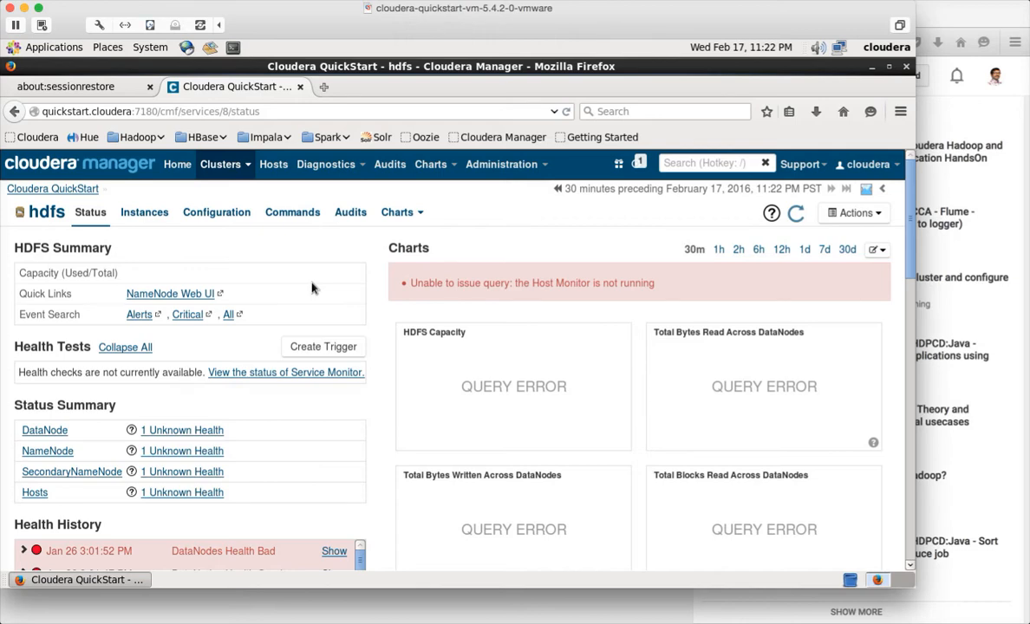
pyautogui.scroll(-3)
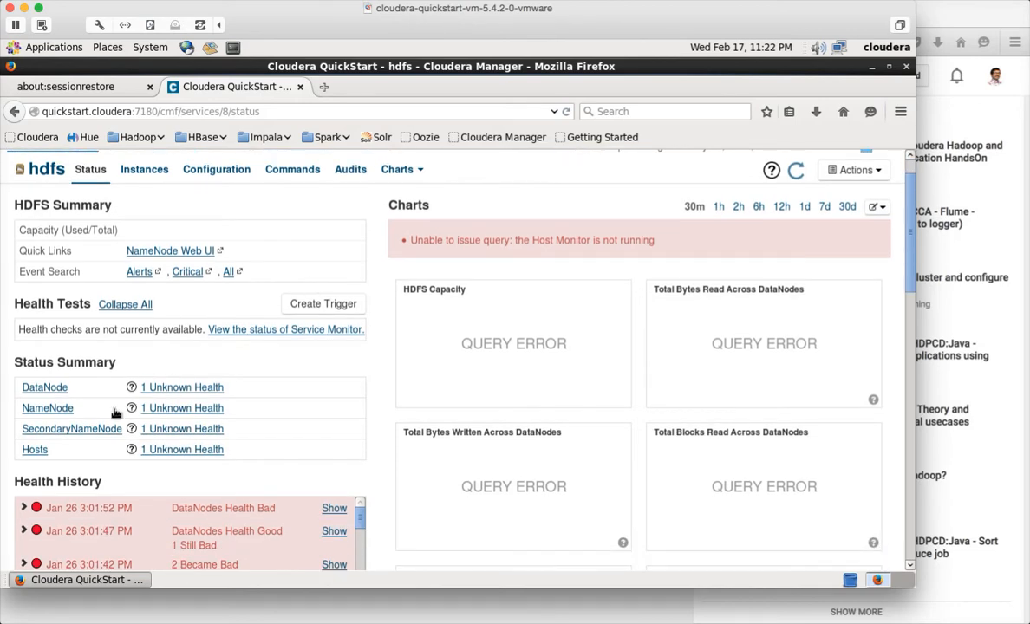
pyautogui.moveTo(74, 396)
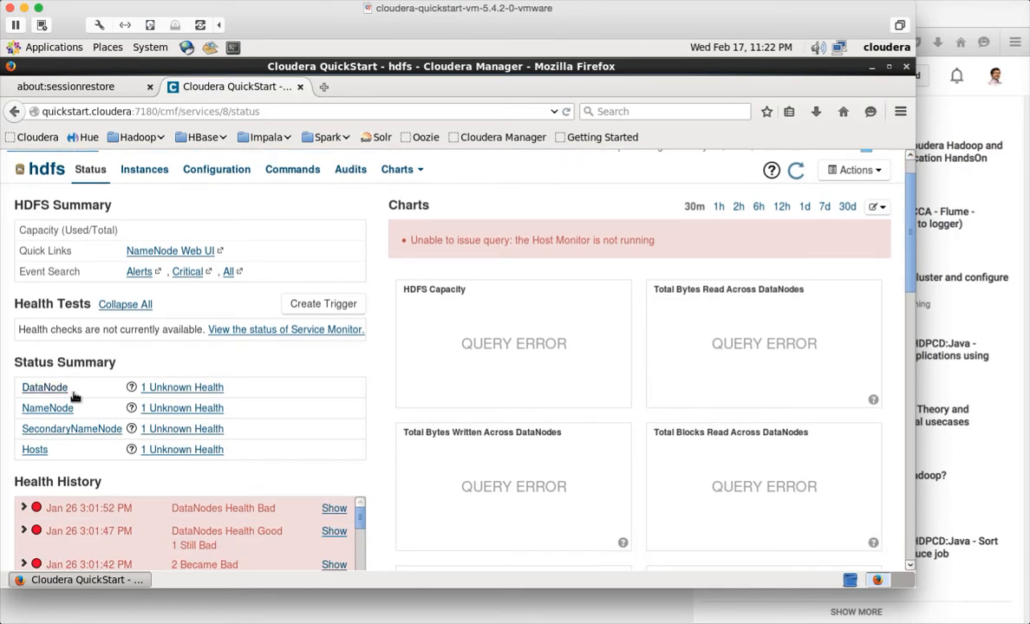
pyautogui.moveTo(48, 407)
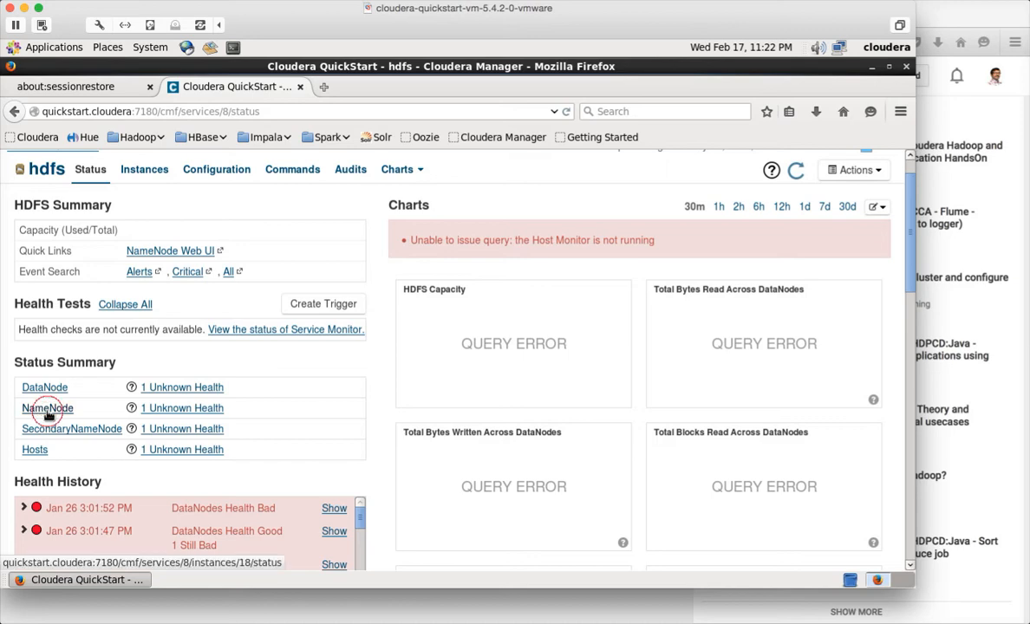
# Open the NameNode role from the hdfs Status Summary table
pyautogui.click(48, 407)
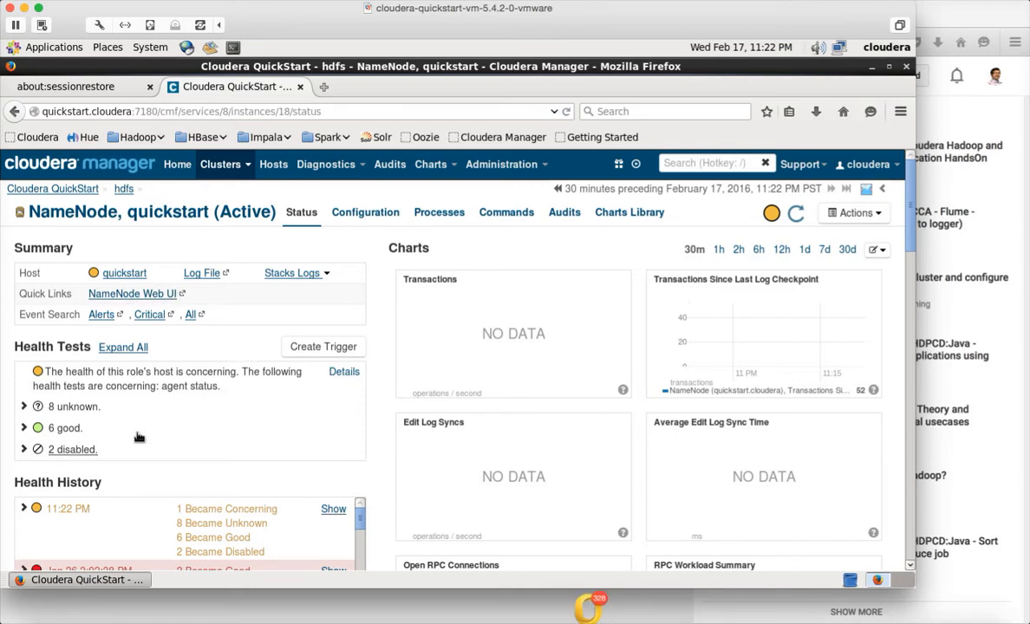
pyautogui.moveTo(159, 309)
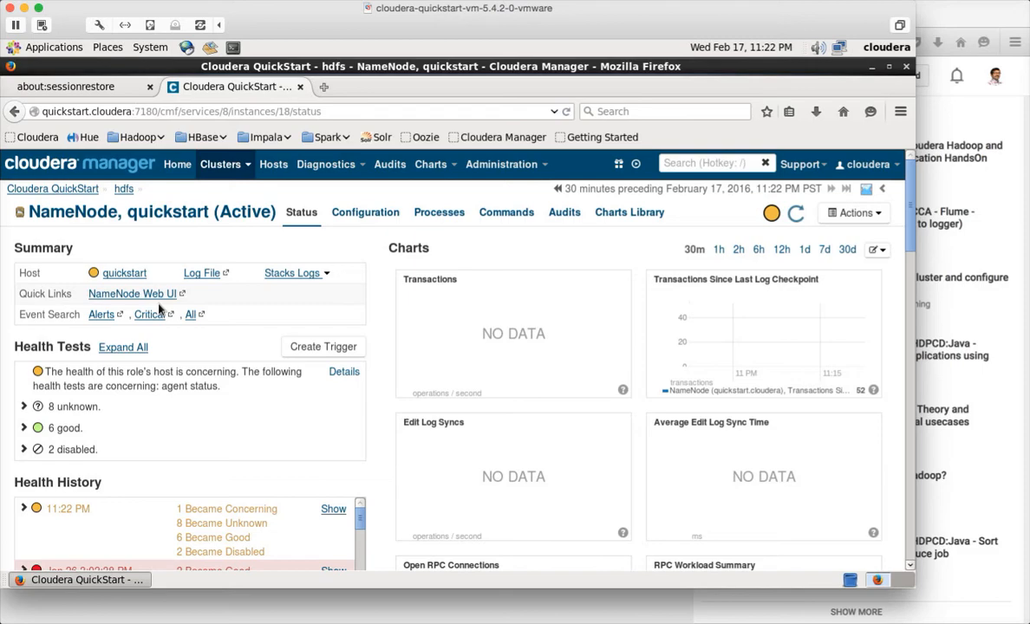
pyautogui.moveTo(132, 293)
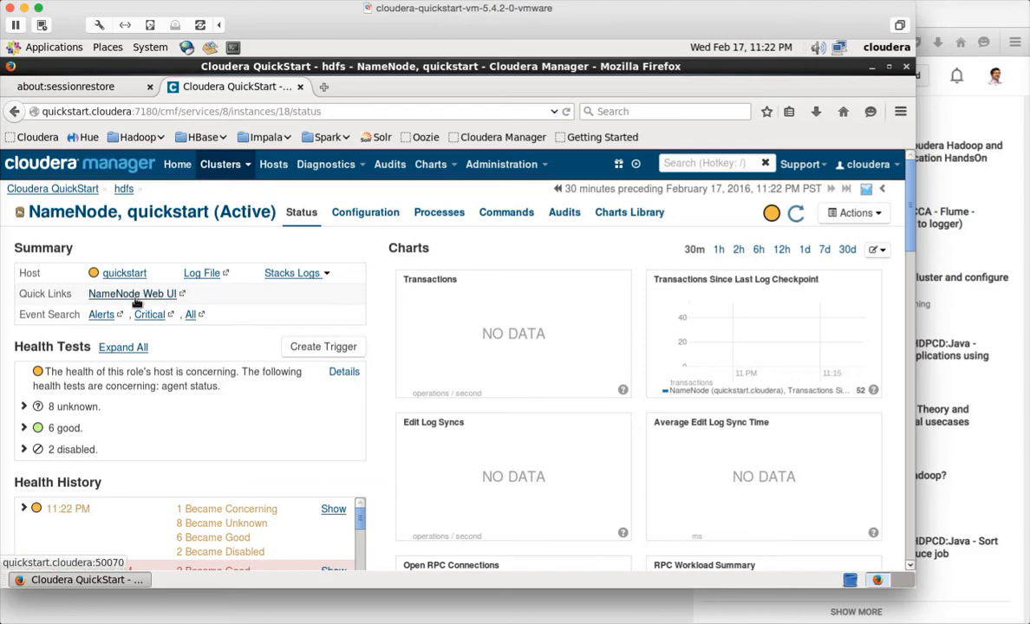
# Open the NameNode Web UI and glance at its Utilities menu
pyautogui.click(132, 293)
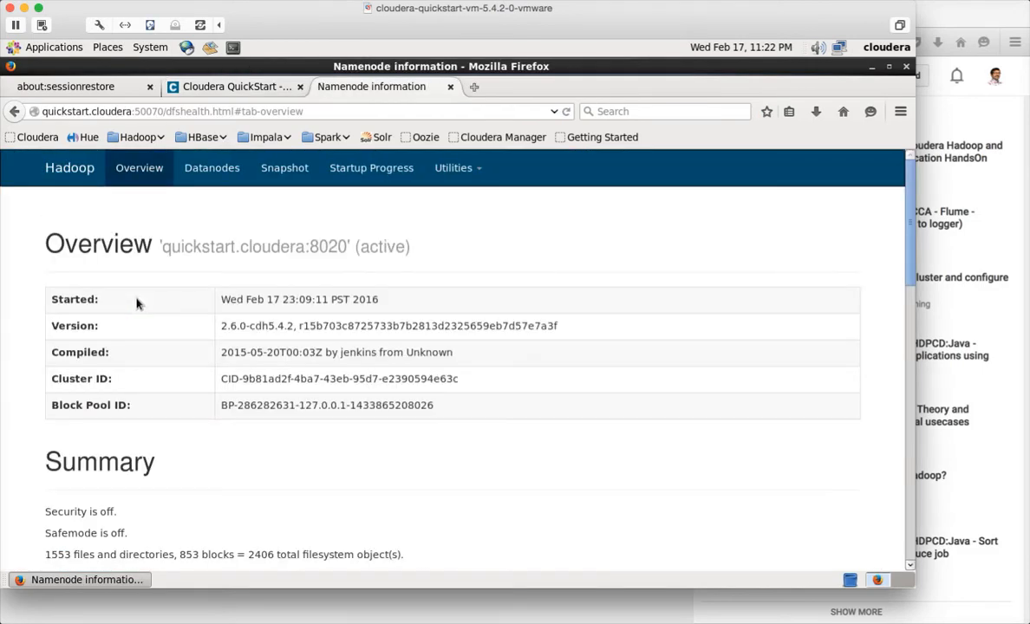
pyautogui.click(457, 167)
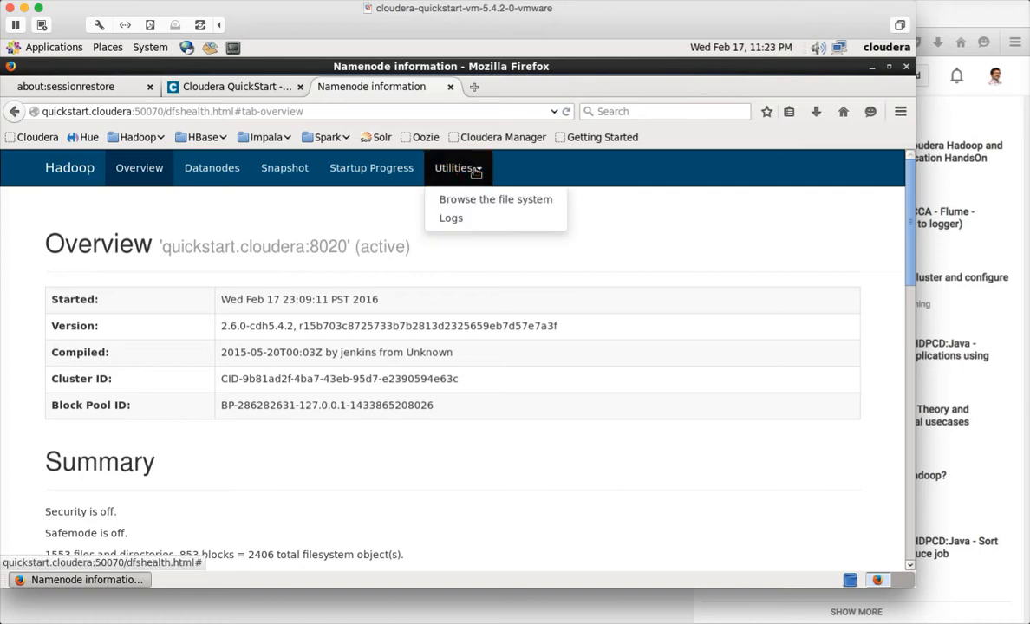
pyautogui.moveTo(466, 283)
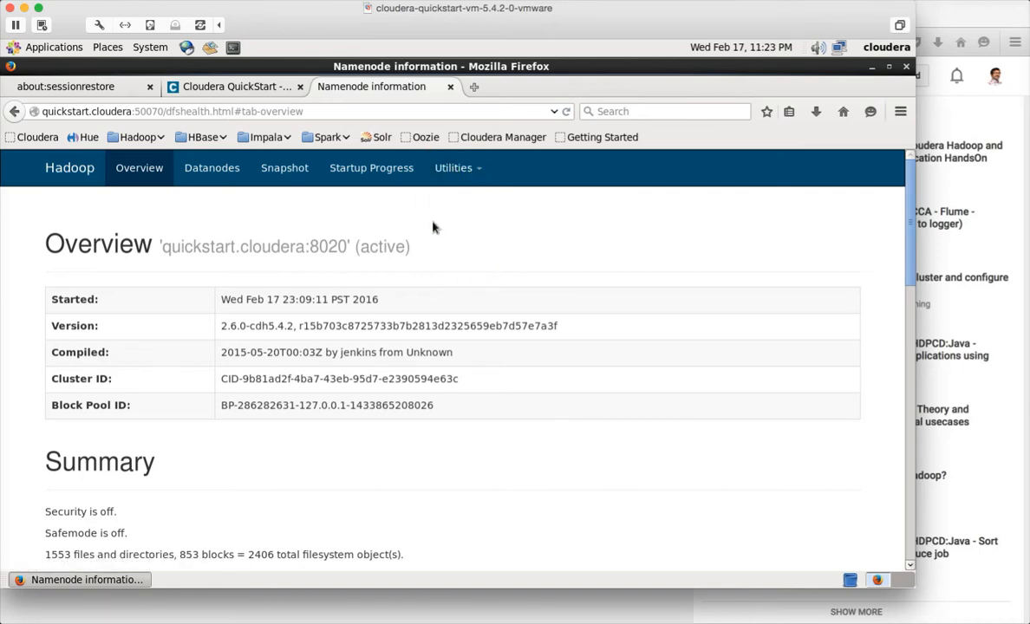
pyautogui.moveTo(341, 208)
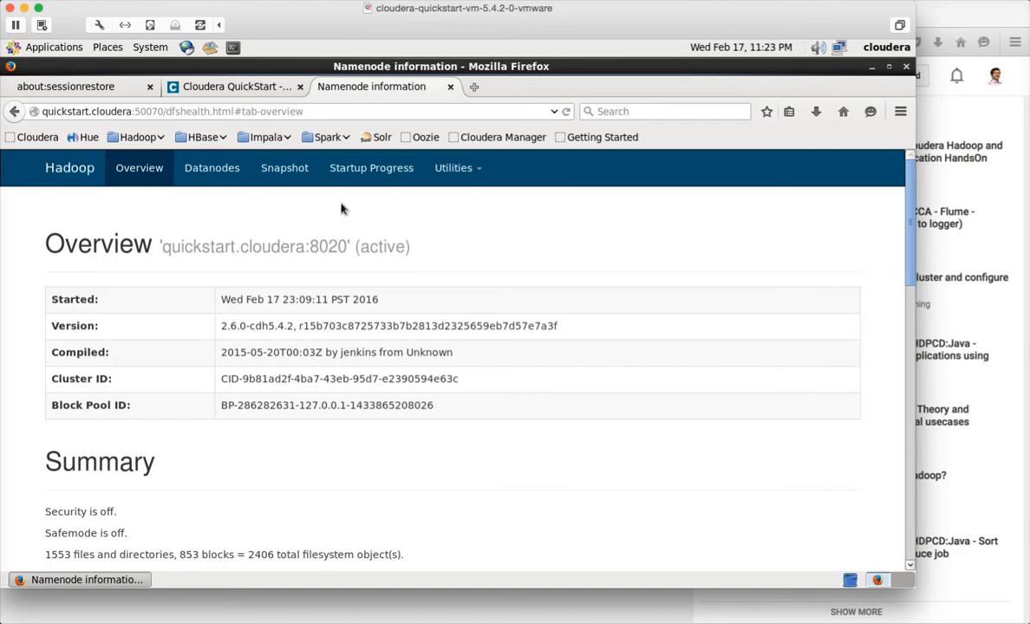
pyautogui.moveTo(234, 85)
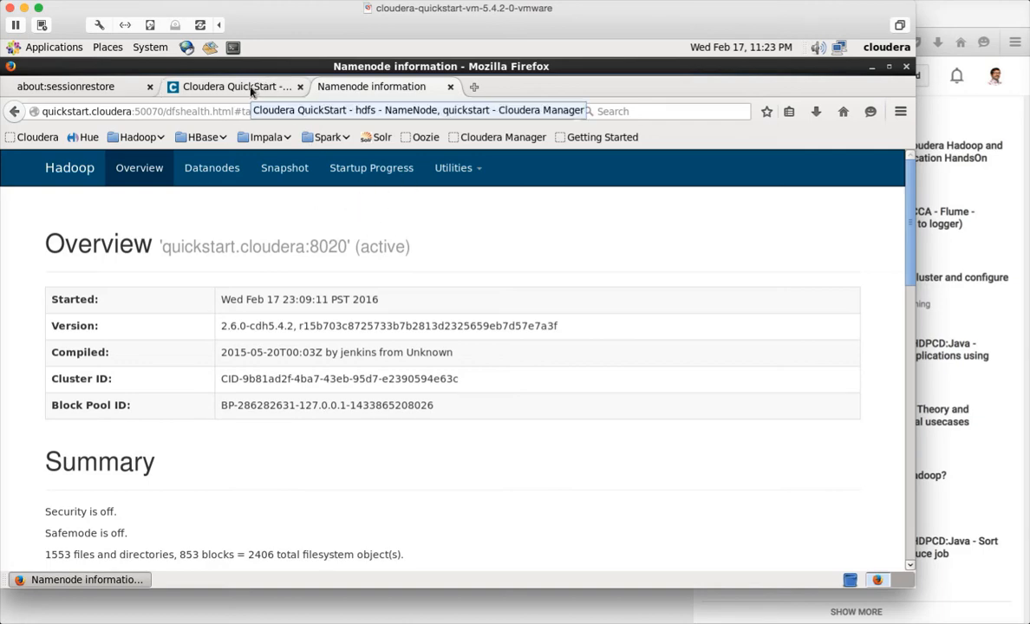
# Return to the Cloudera Manager Home page and show the hdfs service's actions
pyautogui.click(230, 85)
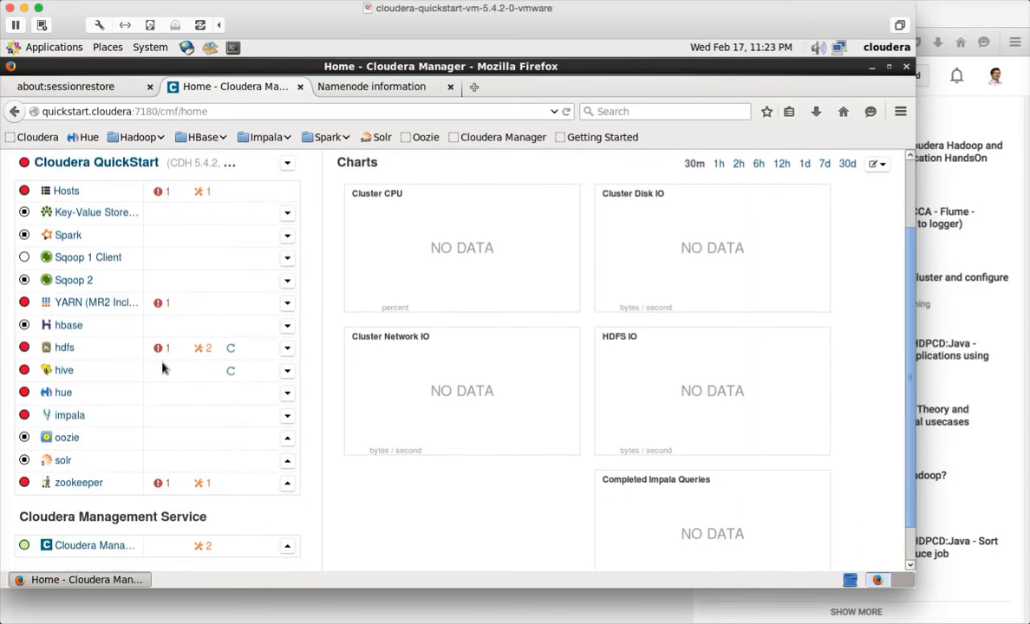
pyautogui.moveTo(50, 346)
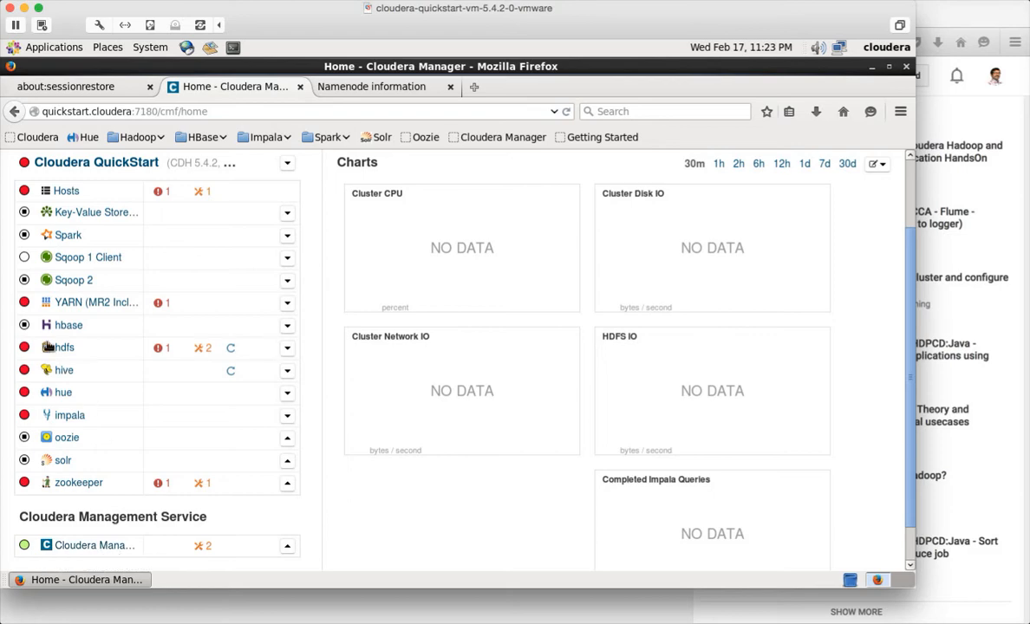
pyautogui.moveTo(68, 324)
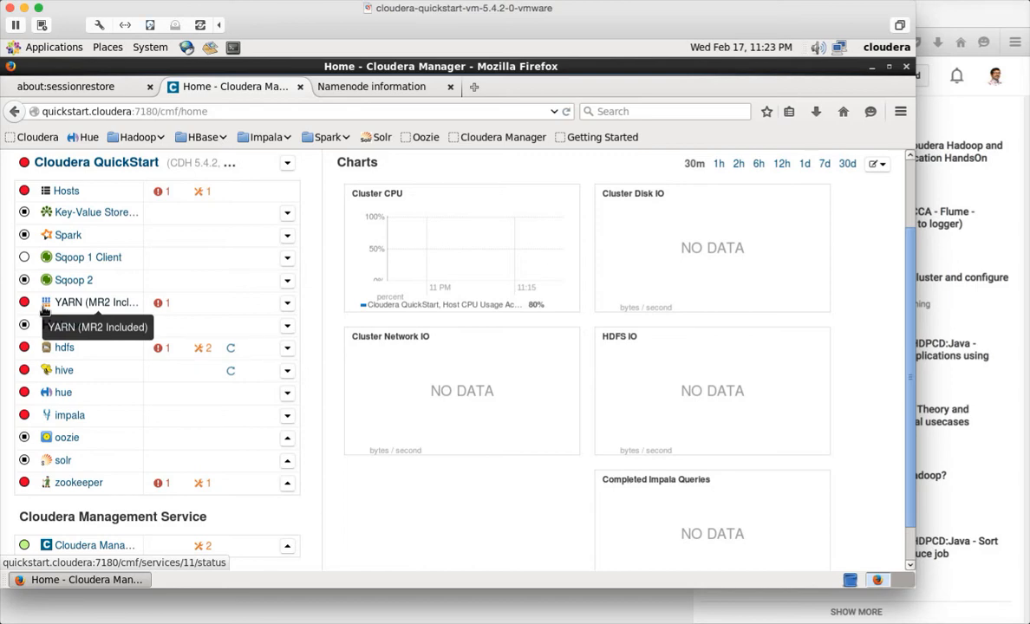
pyautogui.moveTo(267, 350)
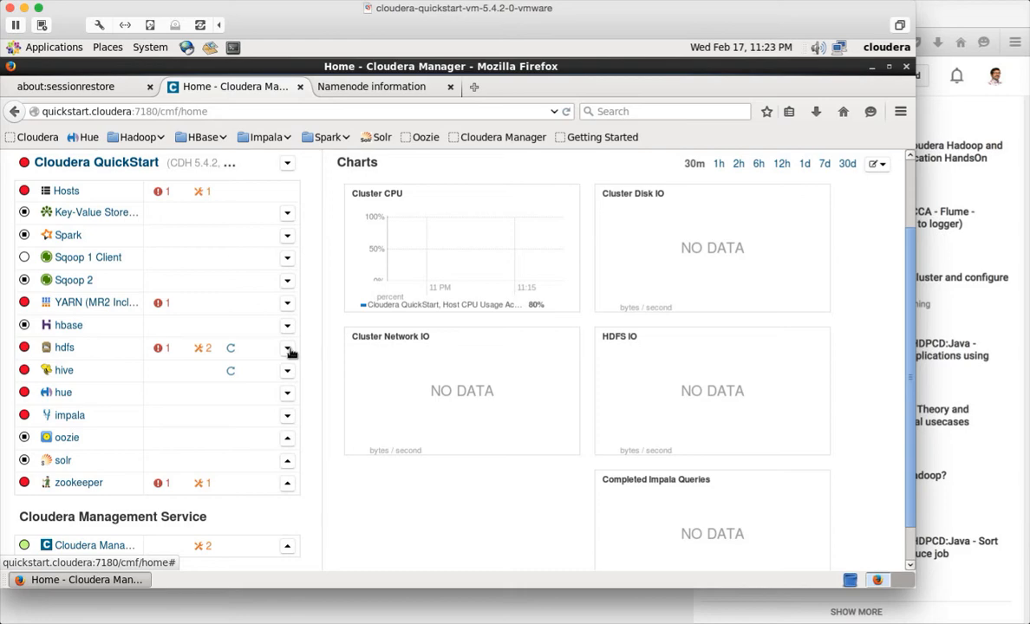
pyautogui.click(287, 347)
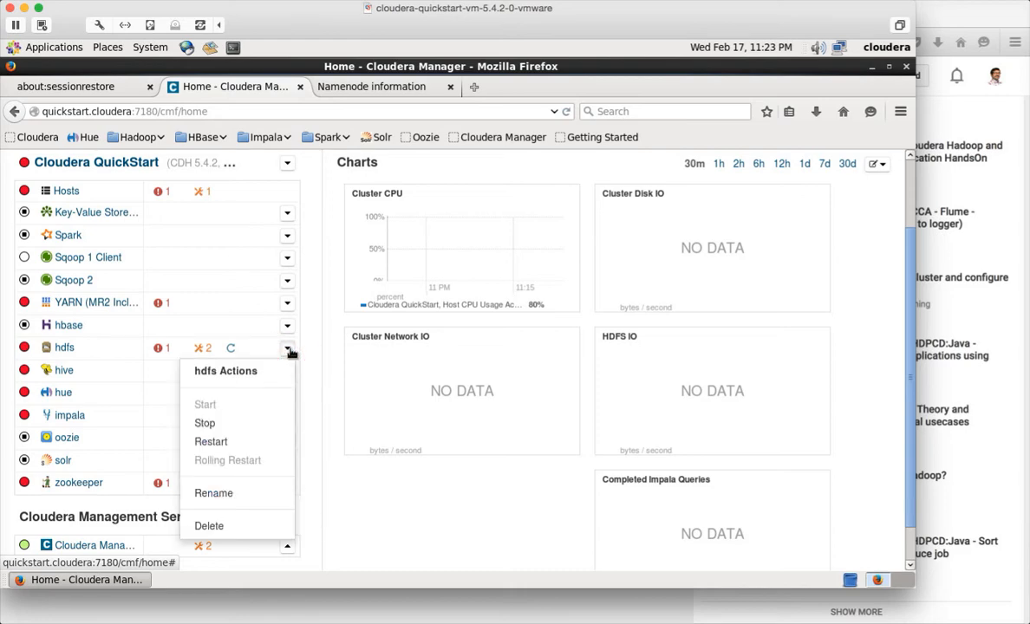
pyautogui.moveTo(210, 441)
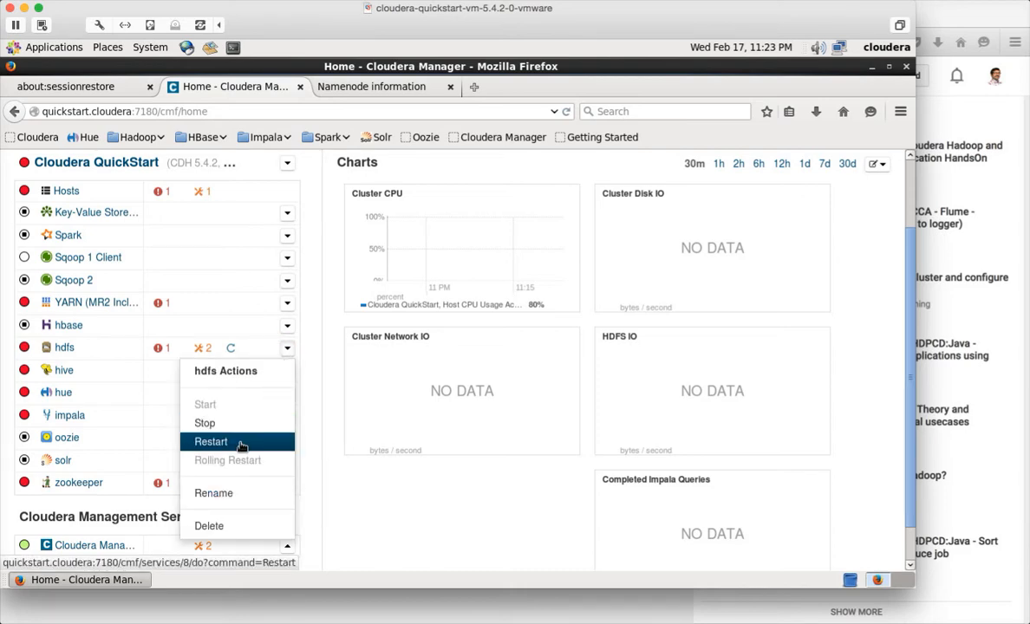
pyautogui.moveTo(210, 441)
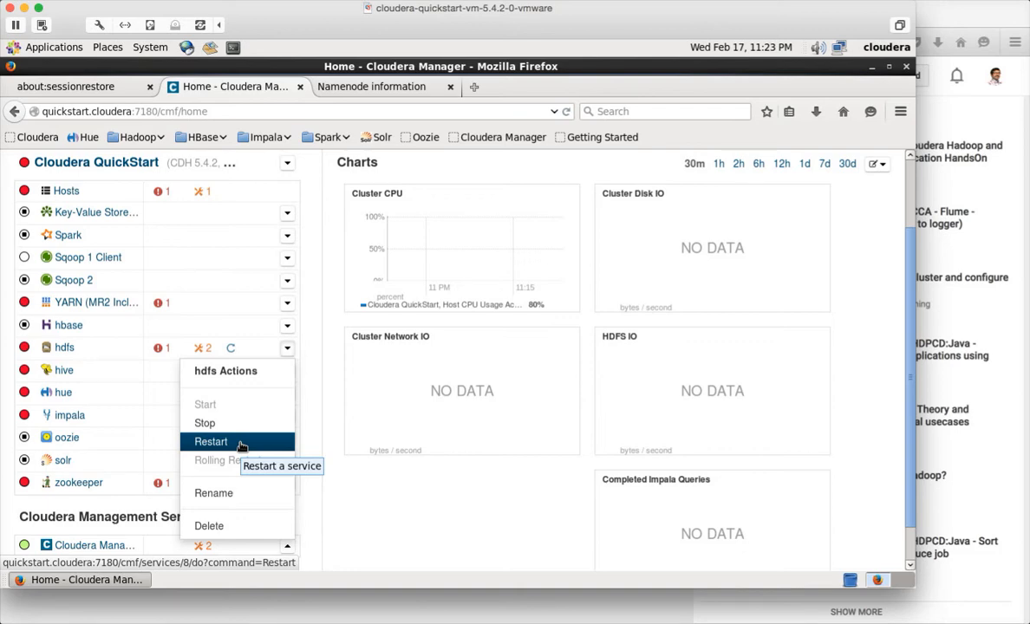
pyautogui.moveTo(481, 176)
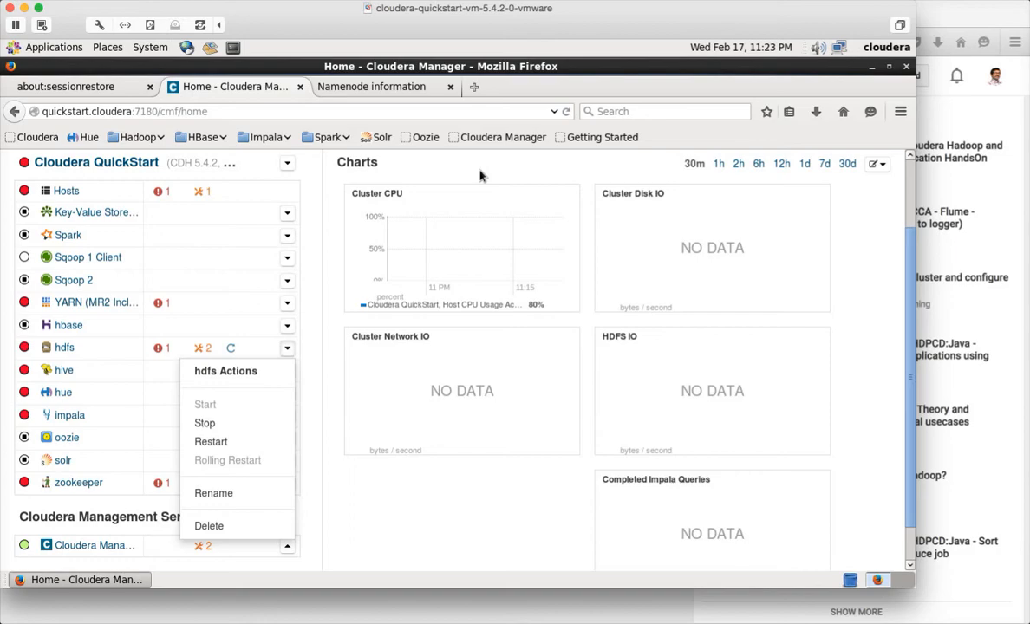
pyautogui.moveTo(302, 541)
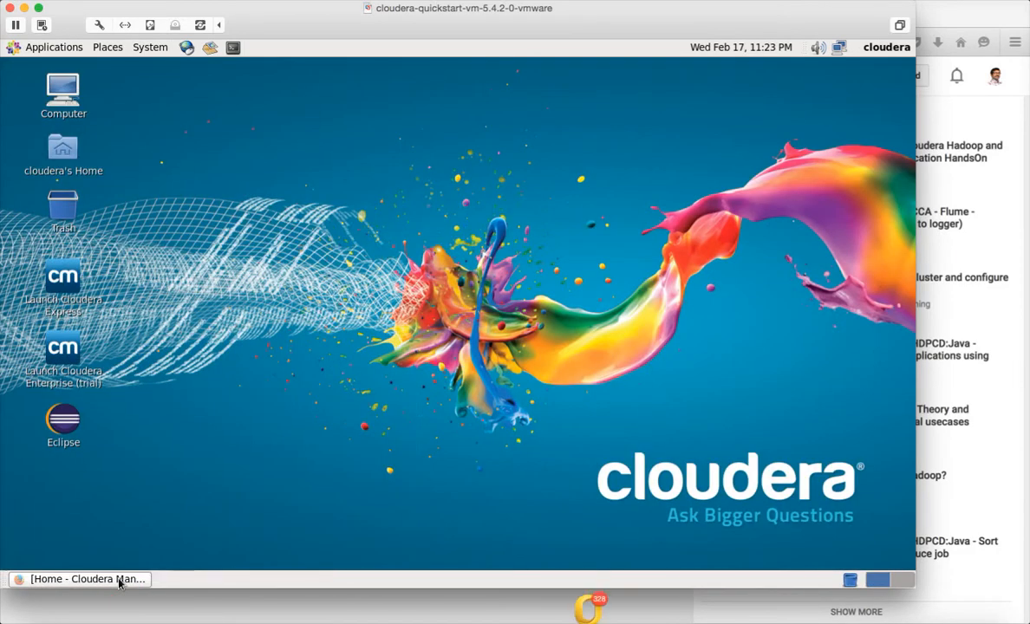
# Open a Terminal and print the hadoop command's usage and generic options
pyautogui.click(232, 48)
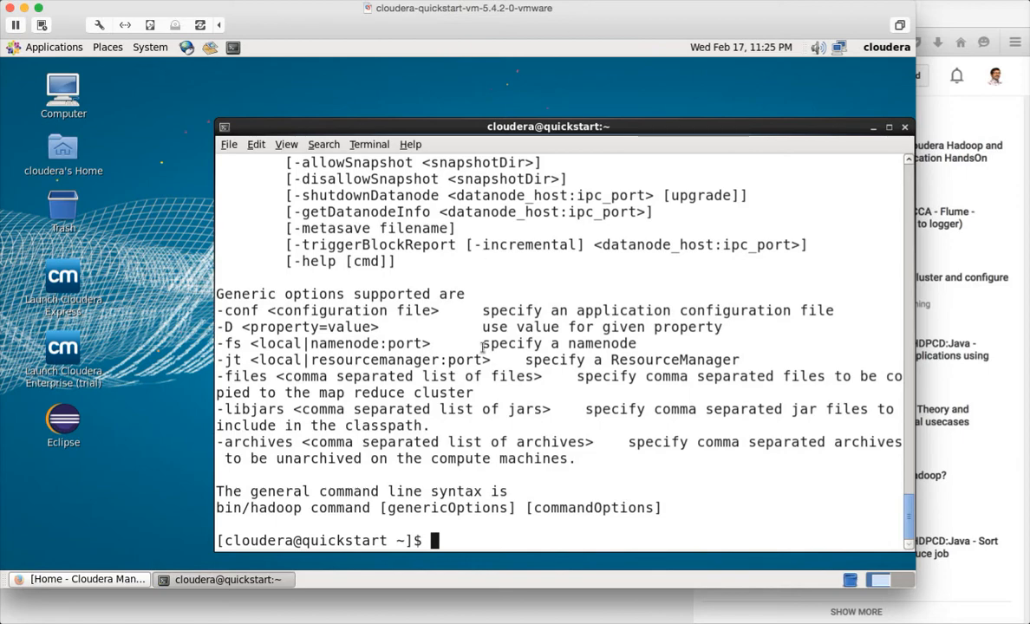
pyautogui.moveTo(391, 428)
pyautogui.write('l')
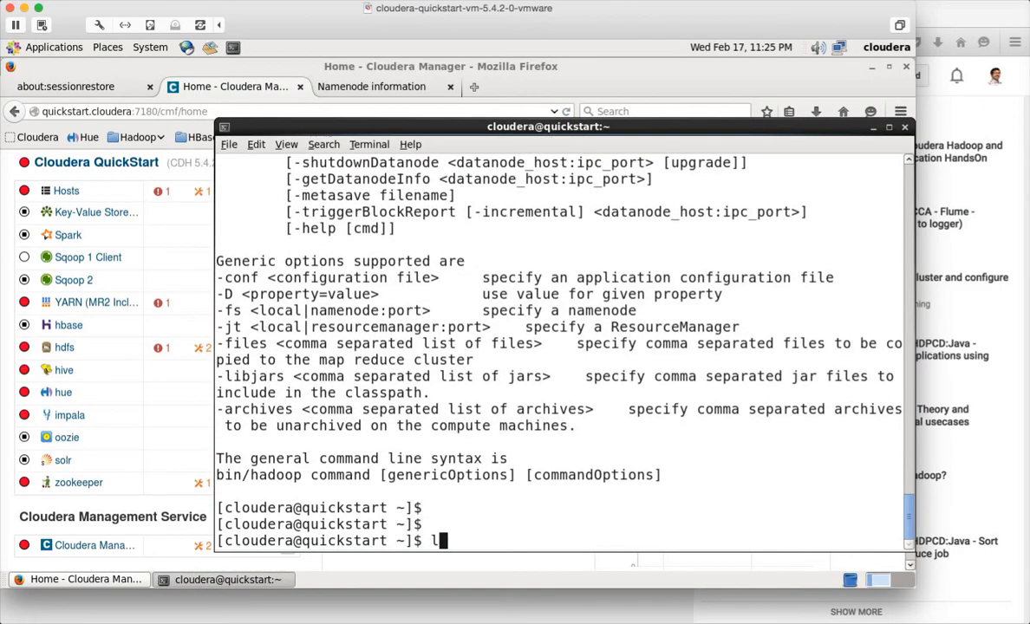
# List home files with ls -ltr and filter with grep to find cloudera-manager
pyautogui.press('Return')
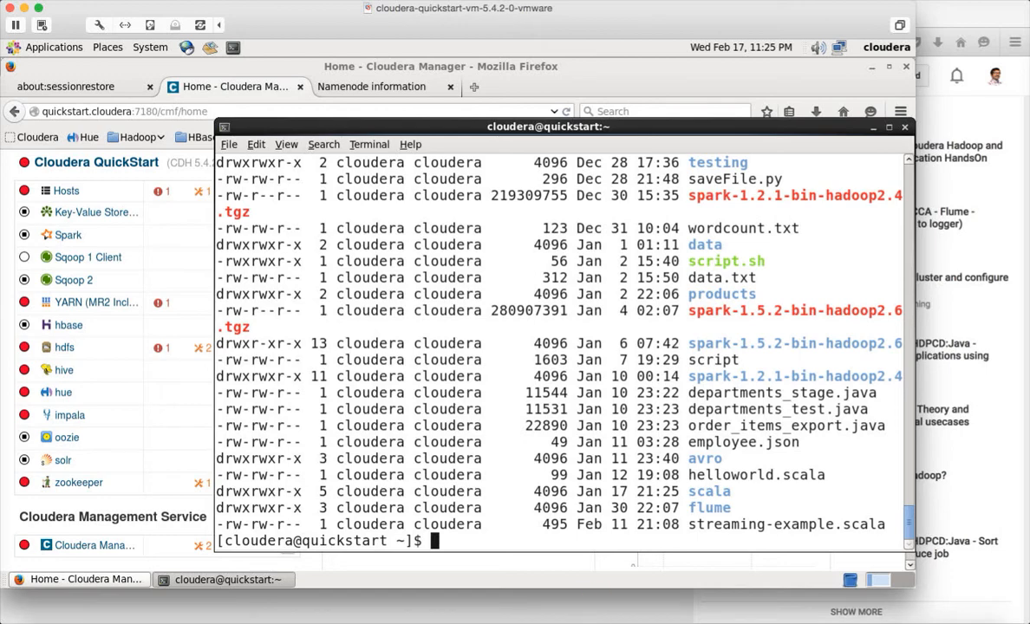
pyautogui.write('cd Desktop/')
pyautogui.write('ls -')
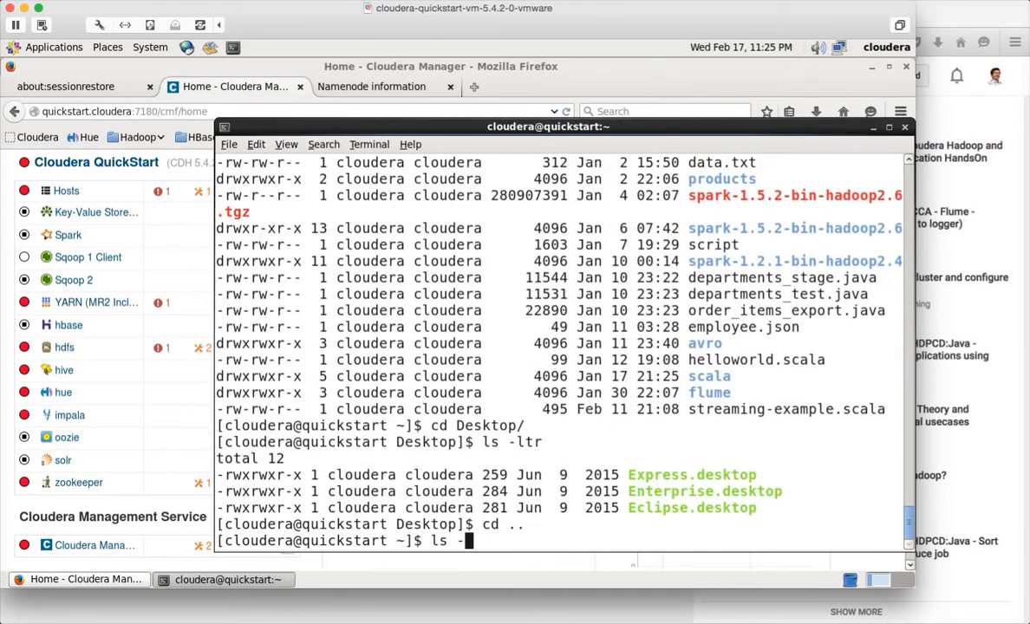
pyautogui.write('ltr')
pyautogui.press('Return')
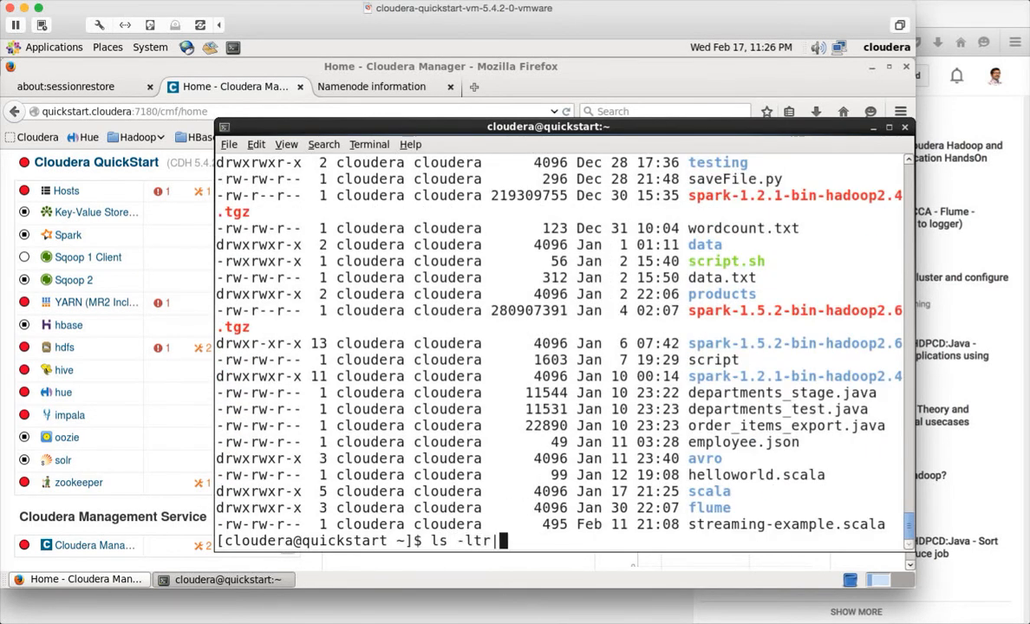
pyautogui.write('|grep cloud')
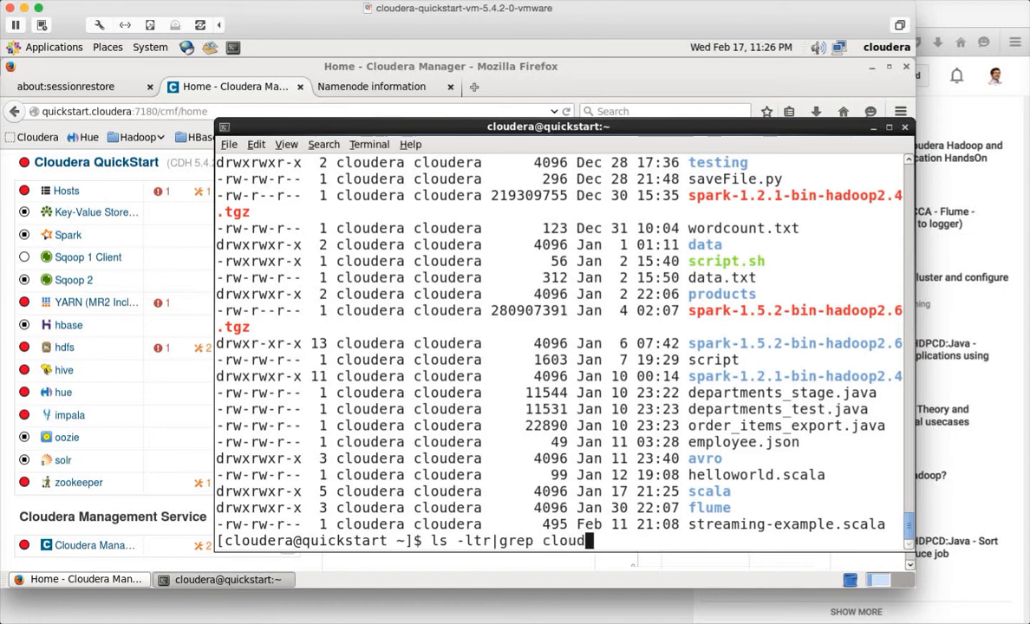
pyautogui.press('ctrl+c')
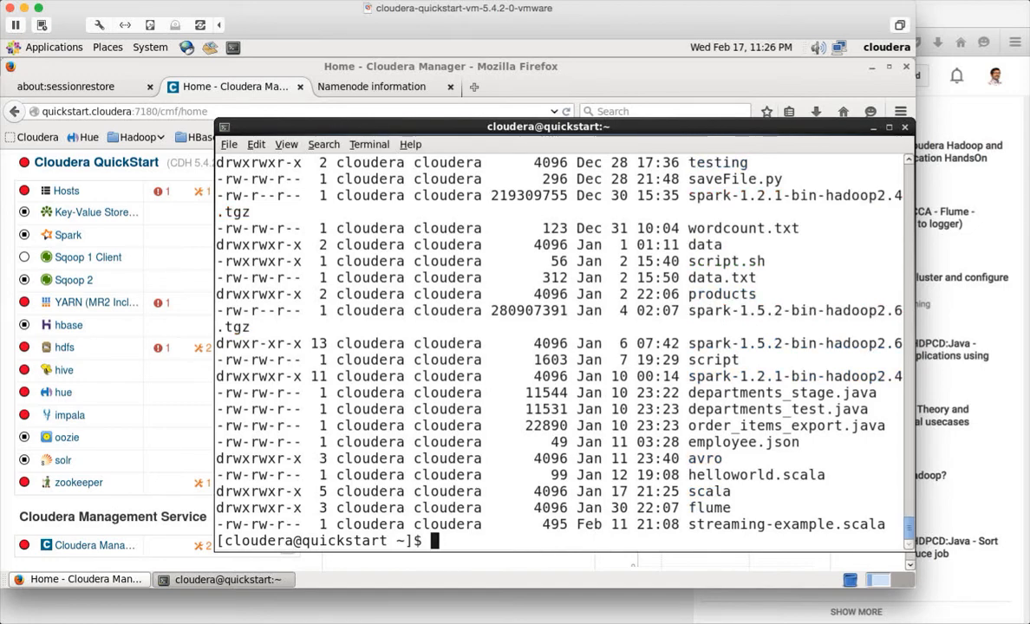
pyautogui.write('ls -ltr|grep cloudera')
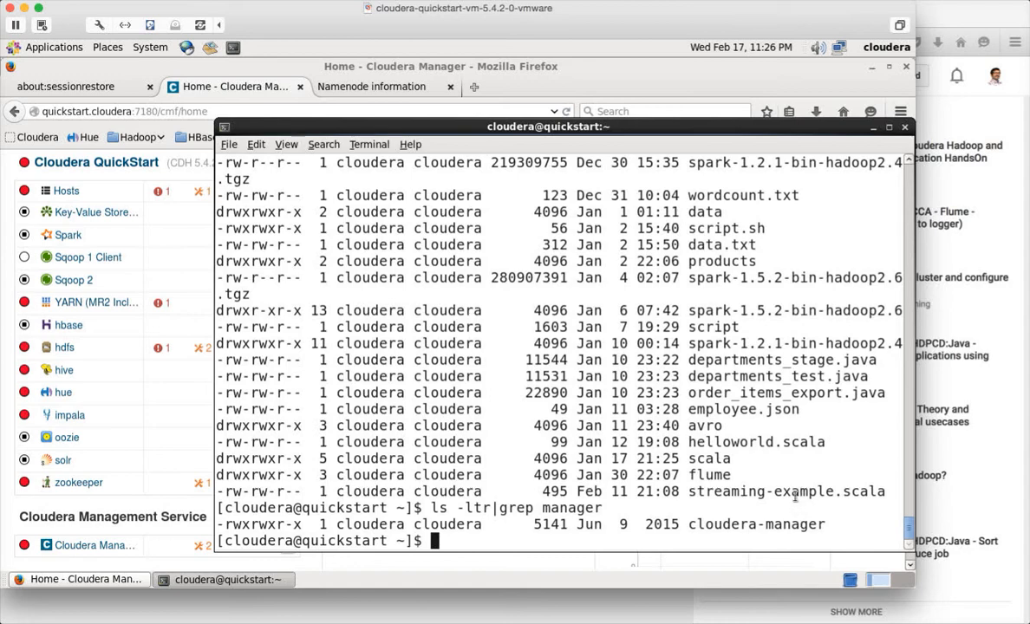
pyautogui.write('/')
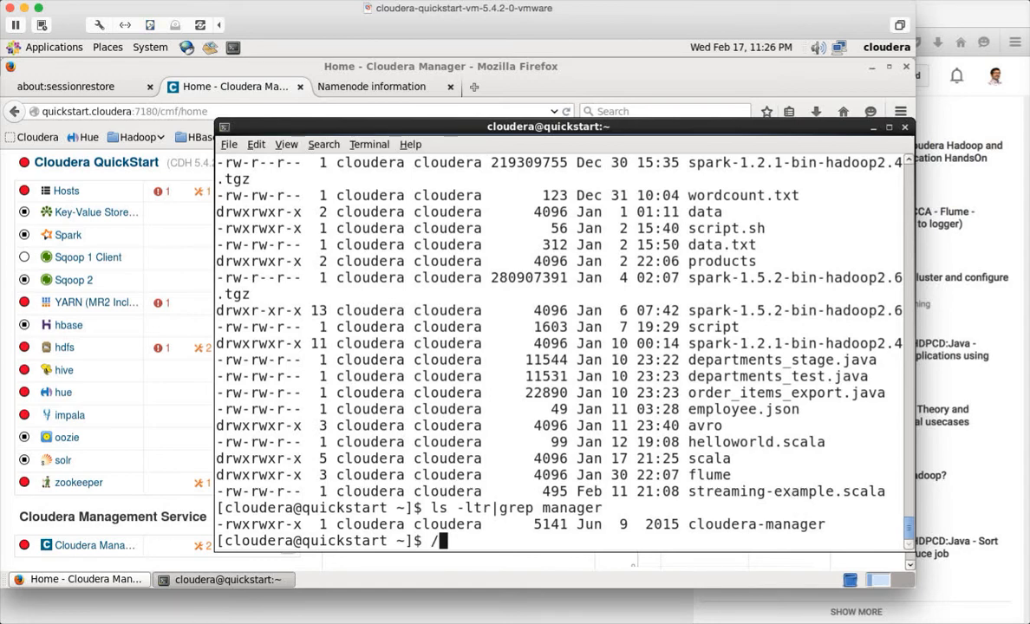
# Try running the ./cloudera-manager script without root privileges
pyautogui.write('cloudera-manag')
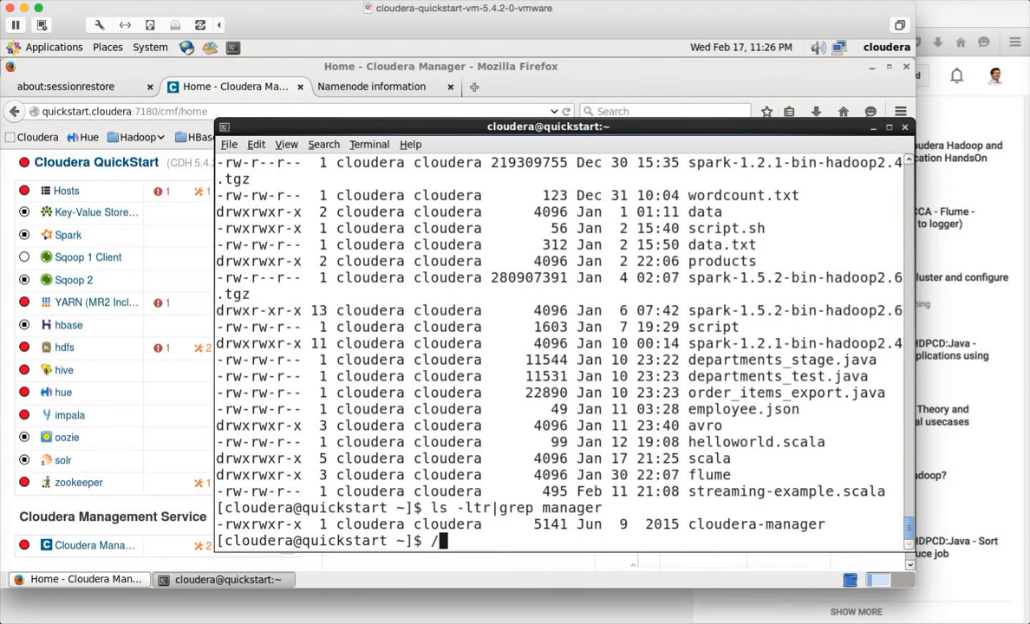
pyautogui.write('.')
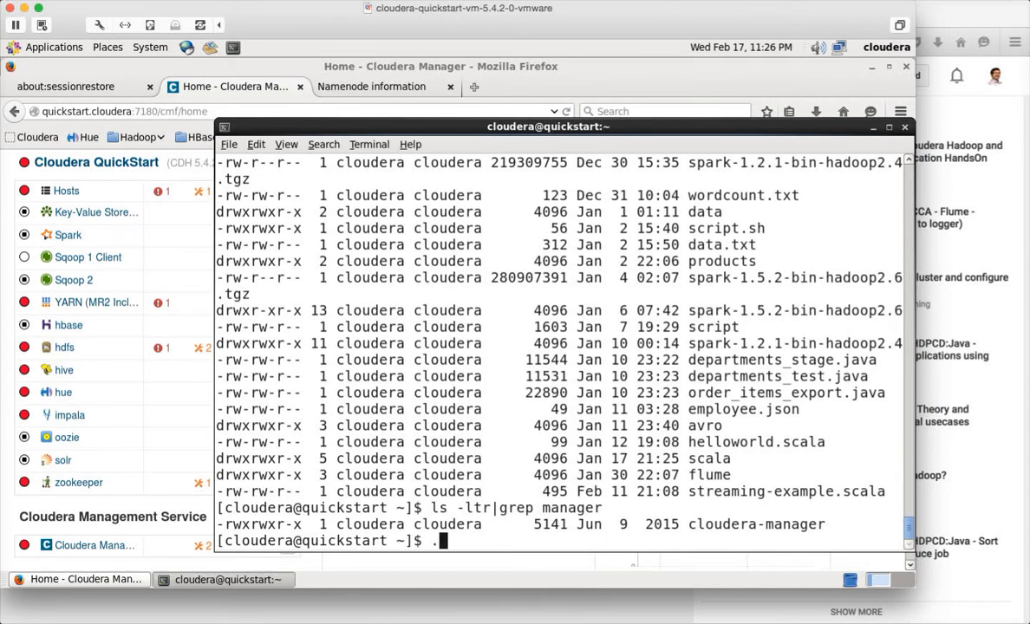
pyautogui.write('./cloudera-')
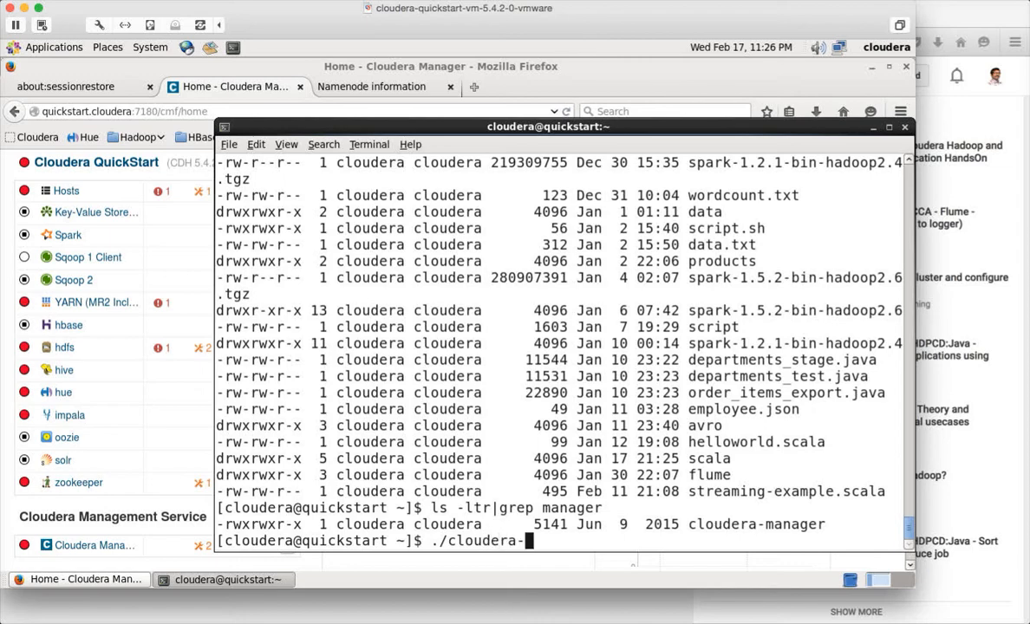
pyautogui.press('Return')
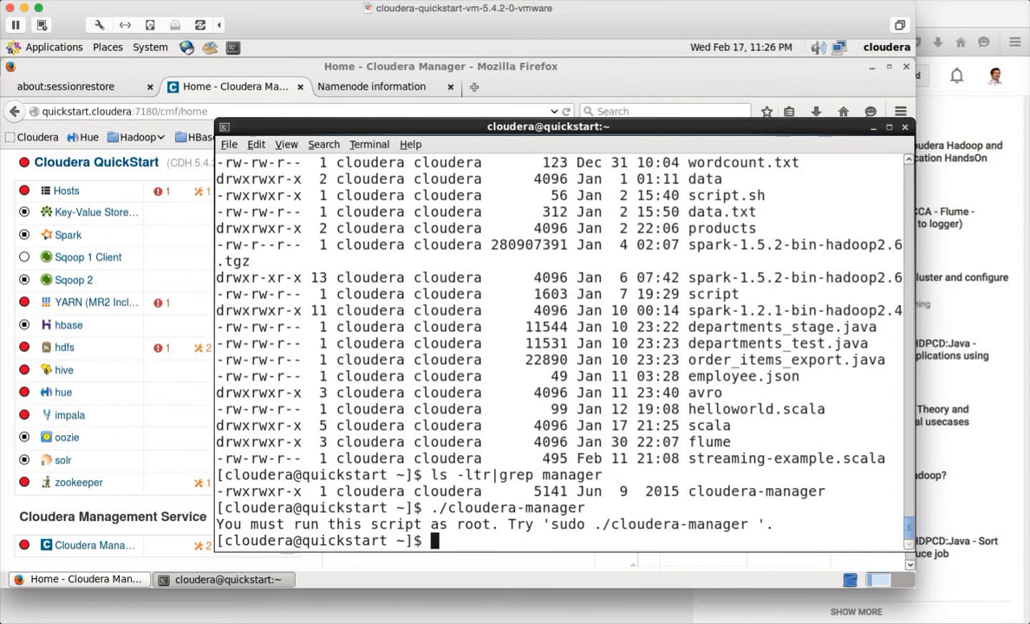
pyautogui.write('./cloudera-manager')
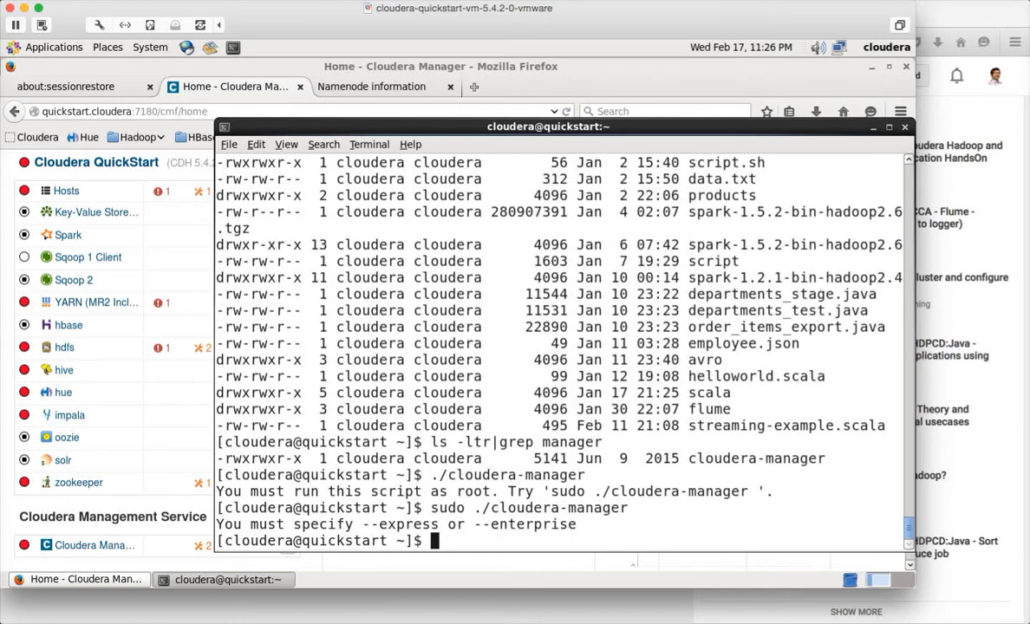
# Run sudo ./cloudera-manager --enterprise --force to start shutting down CDH services
pyautogui.write('sudo ./cloudera-manager')
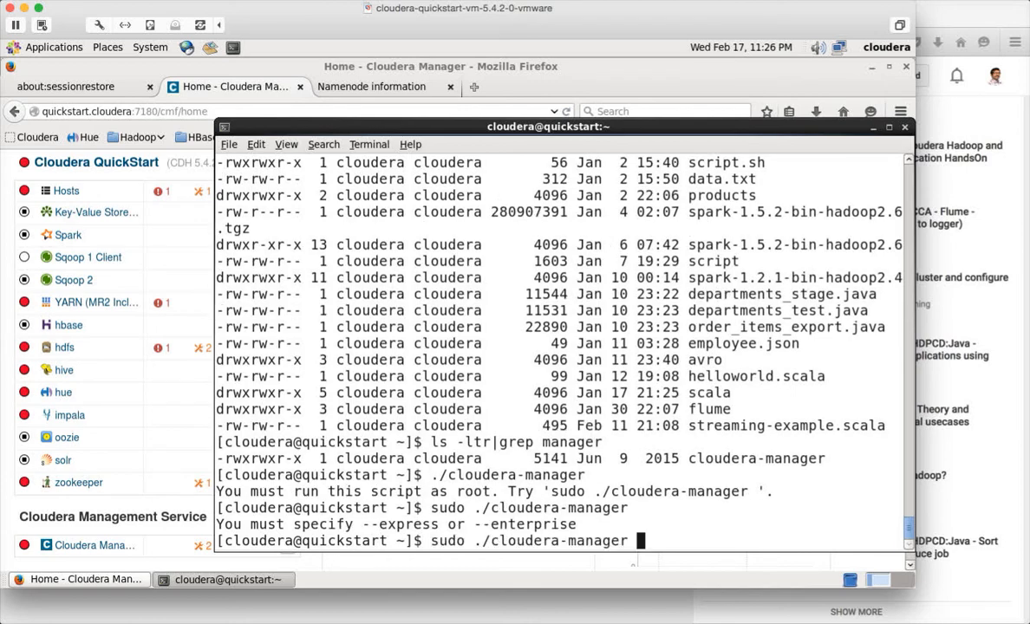
pyautogui.write('--enterprise')
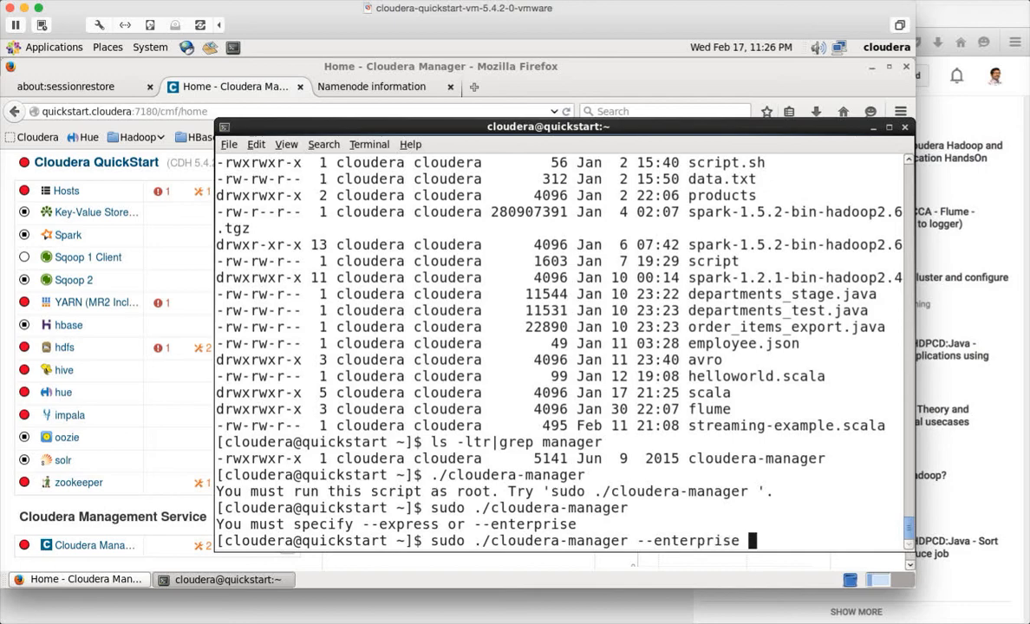
pyautogui.write('--fo')
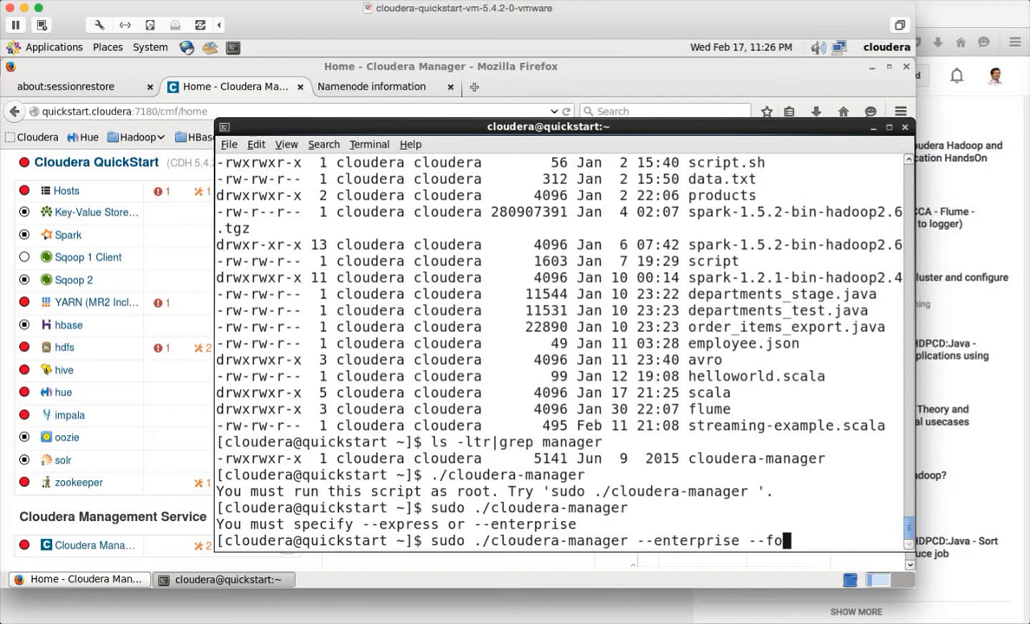
pyautogui.write('rce')
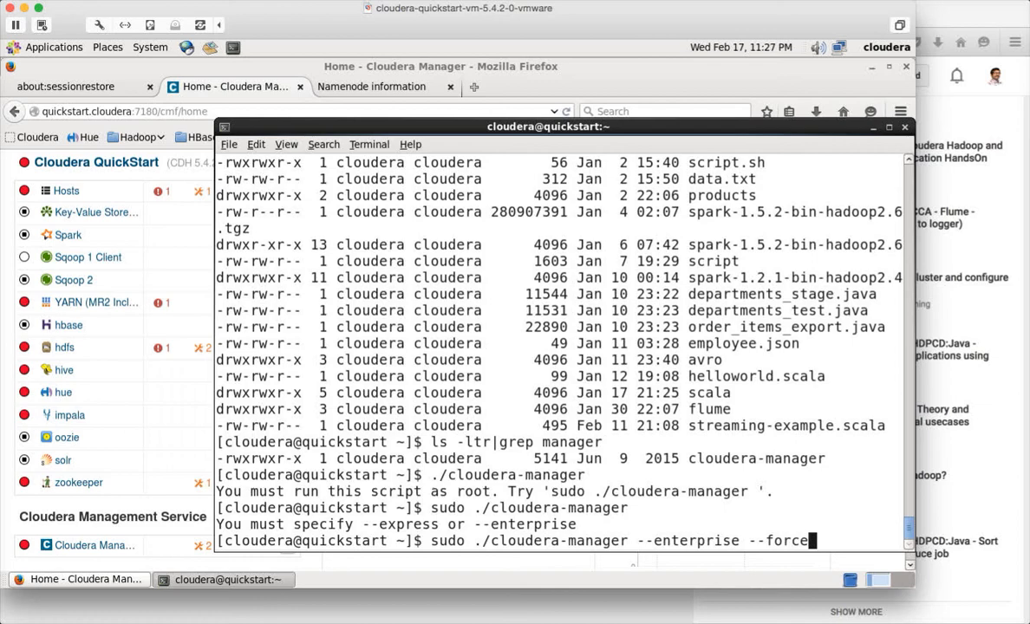
pyautogui.press('Return')
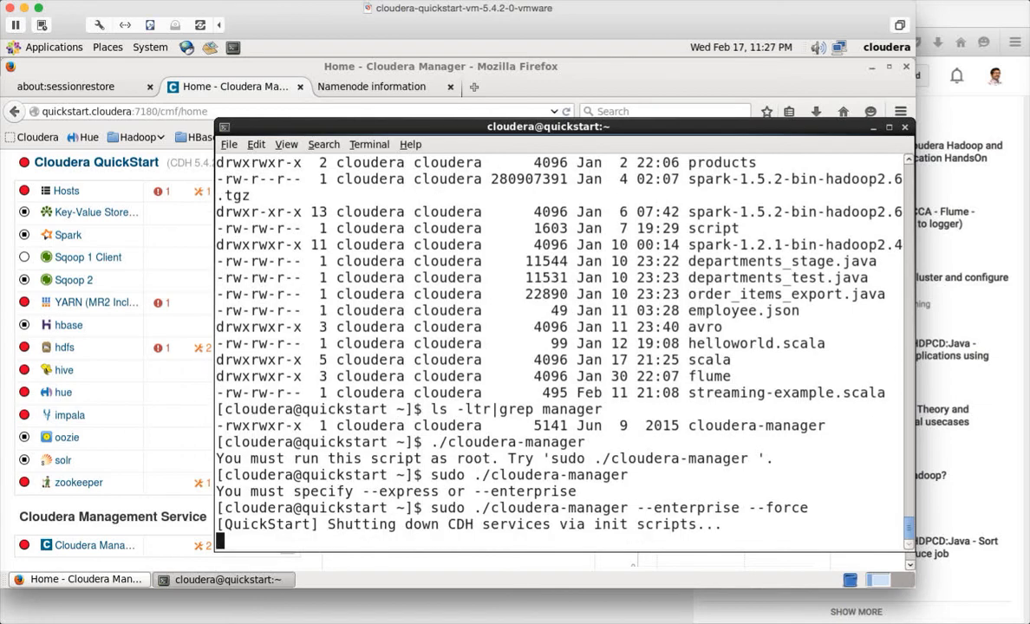
pyautogui.moveTo(190, 443)
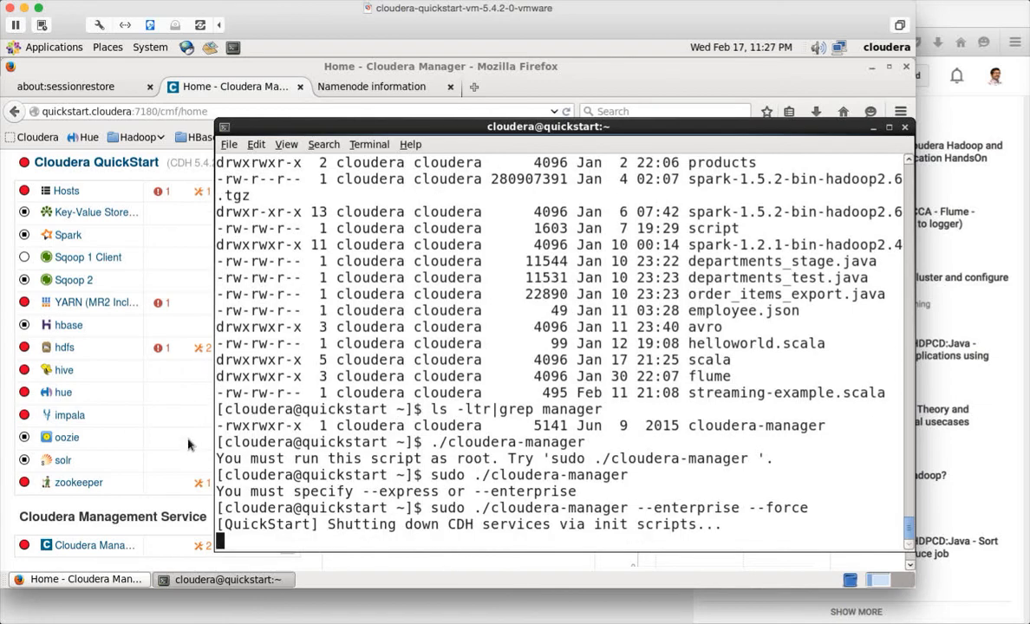
pyautogui.moveTo(191, 130)
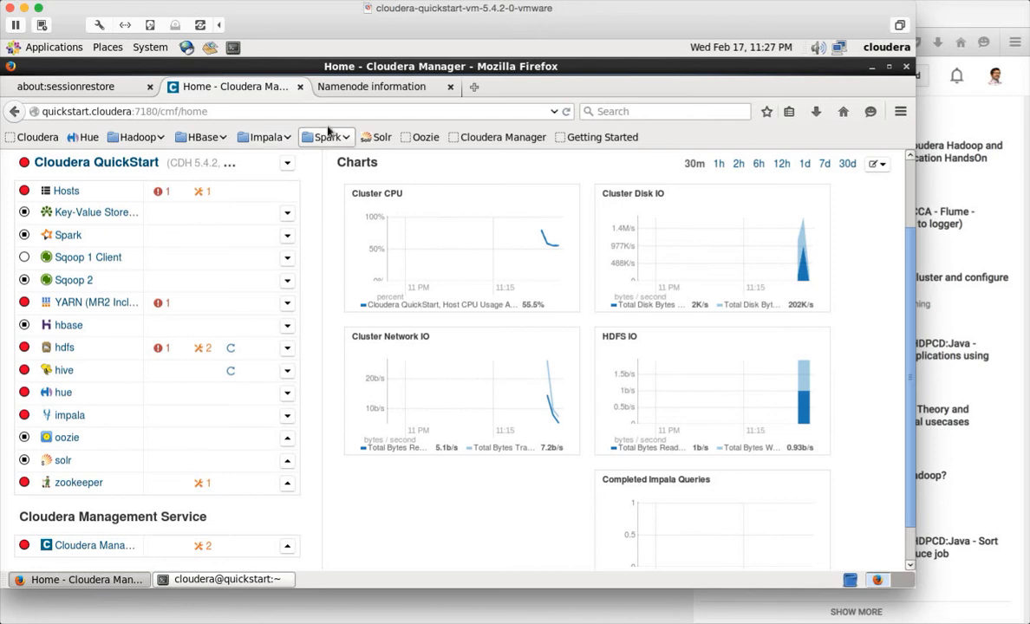
pyautogui.moveTo(502, 137)
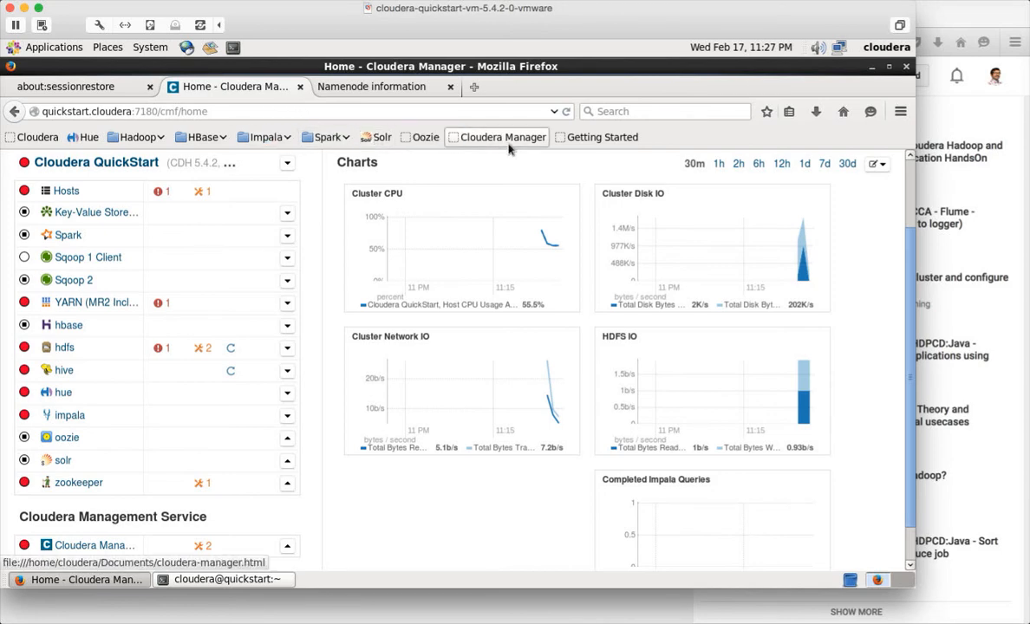
pyautogui.moveTo(478, 144)
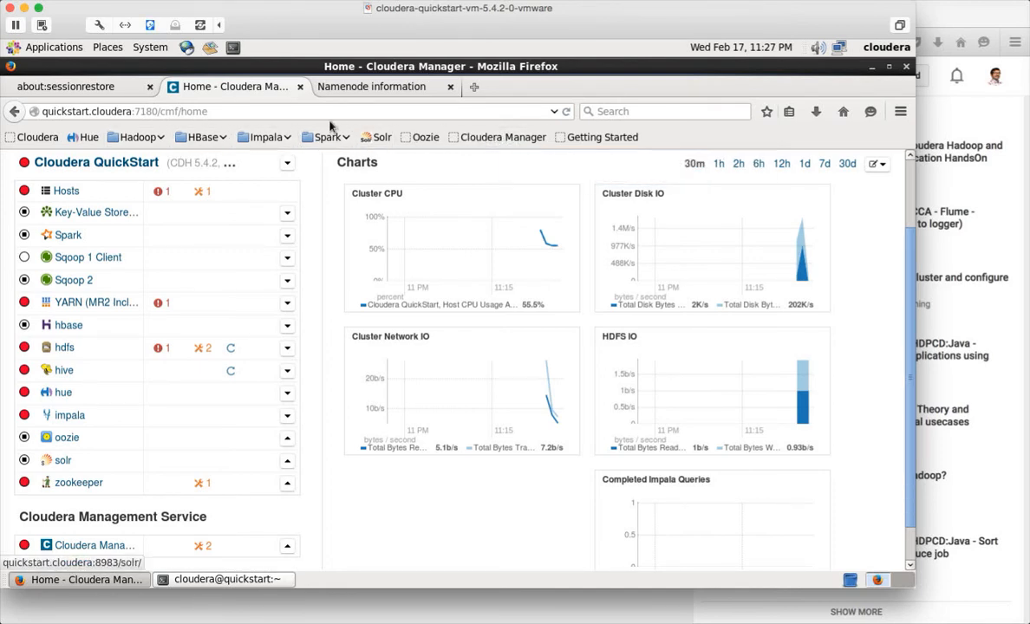
pyautogui.moveTo(503, 137)
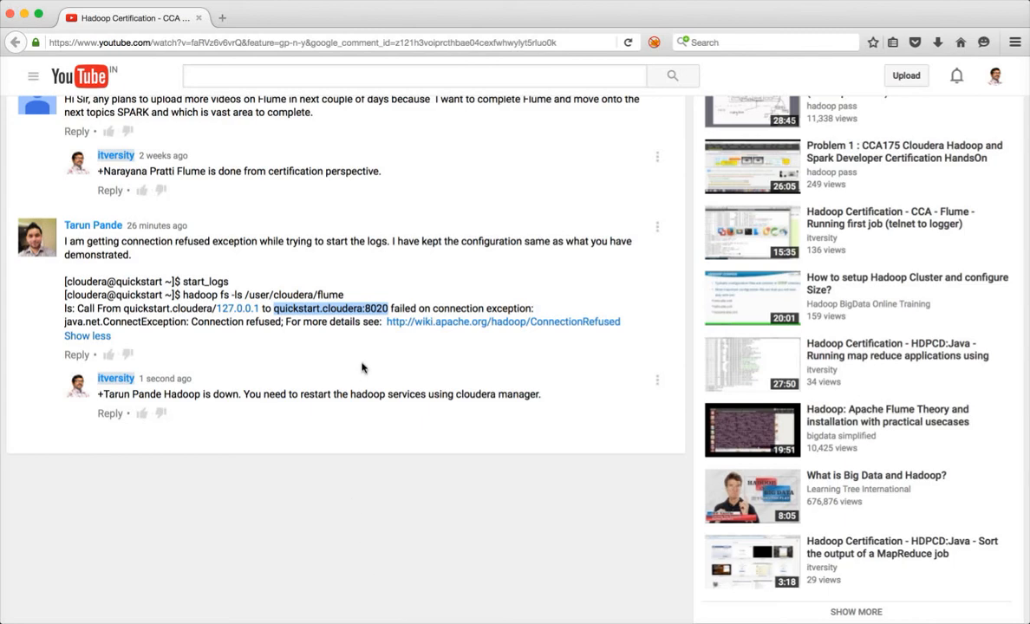
pyautogui.moveTo(284, 327)
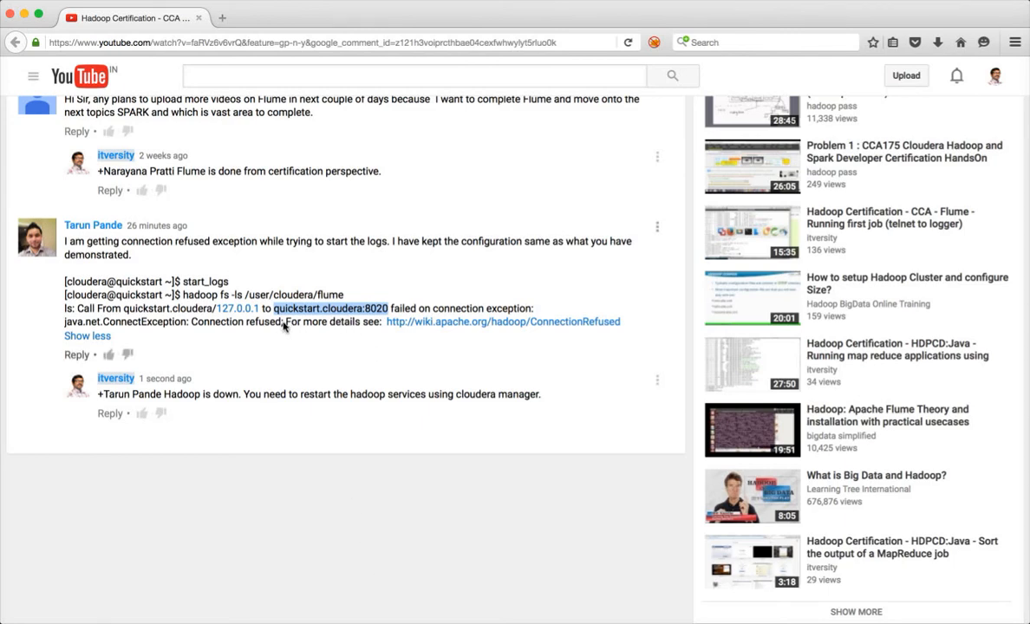
pyautogui.moveTo(277, 338)
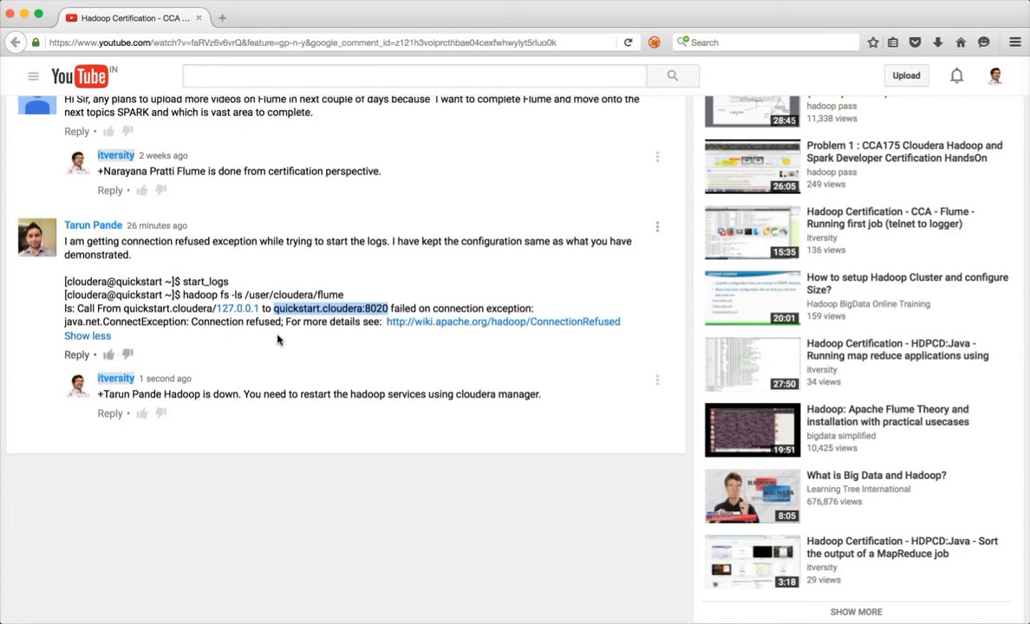
pyautogui.moveTo(549, 67)
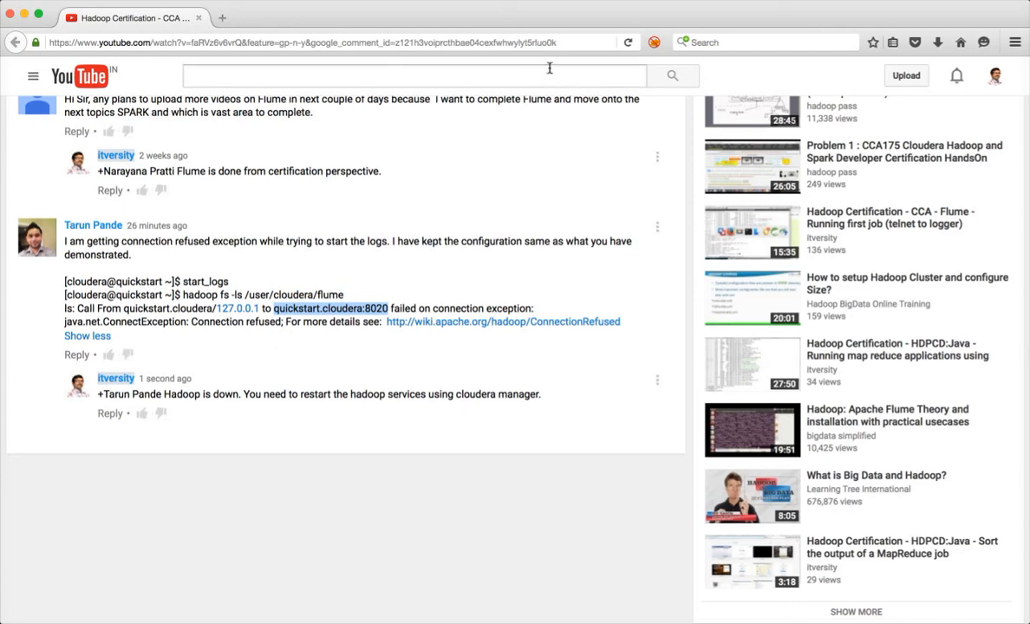